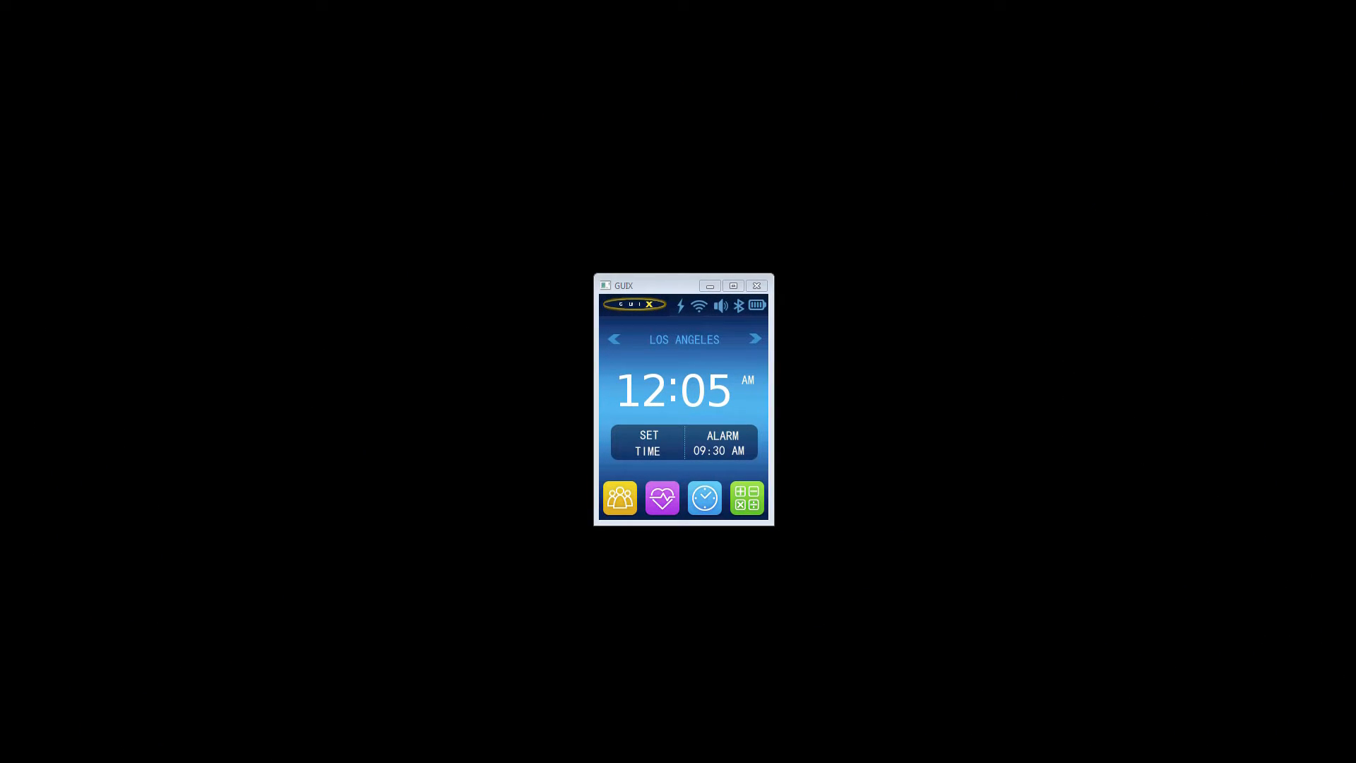
mouse_move(835, 656)
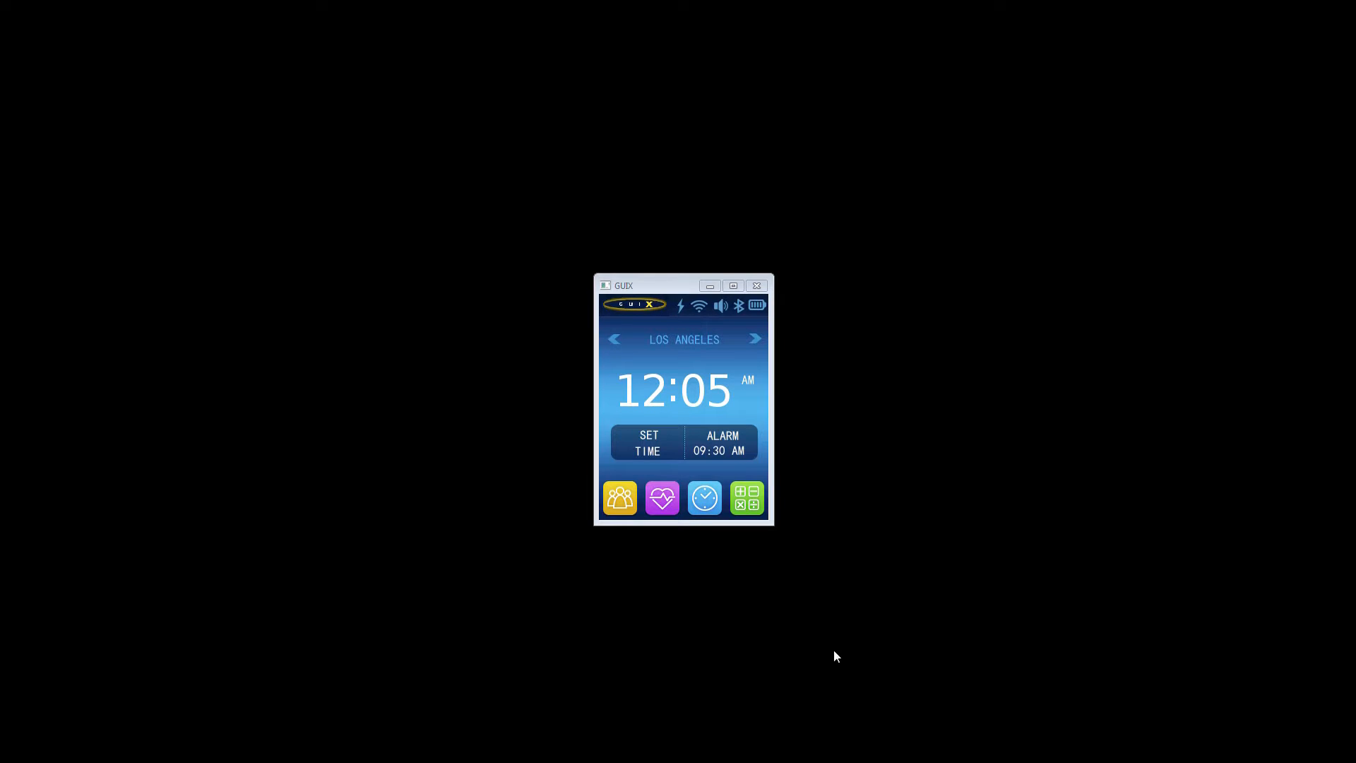
mouse_move(677, 467)
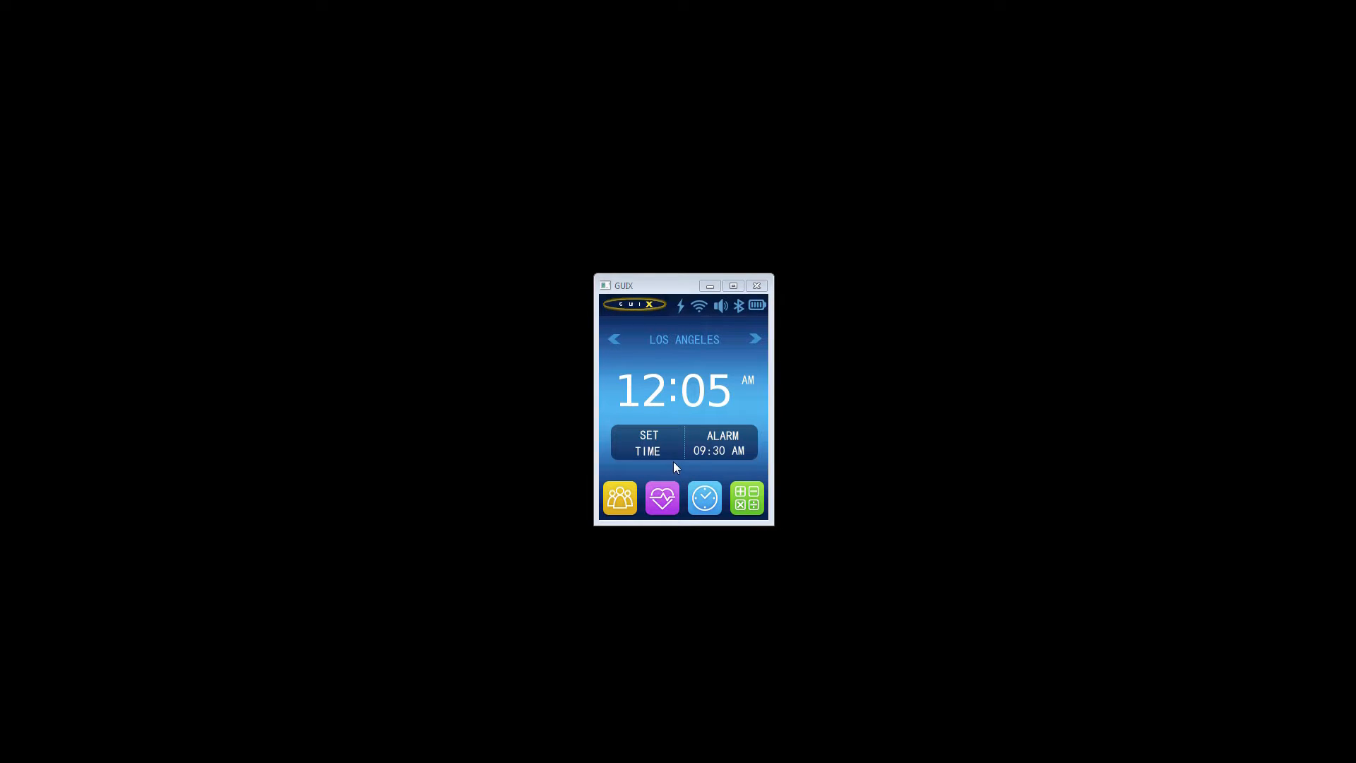
mouse_move(663, 498)
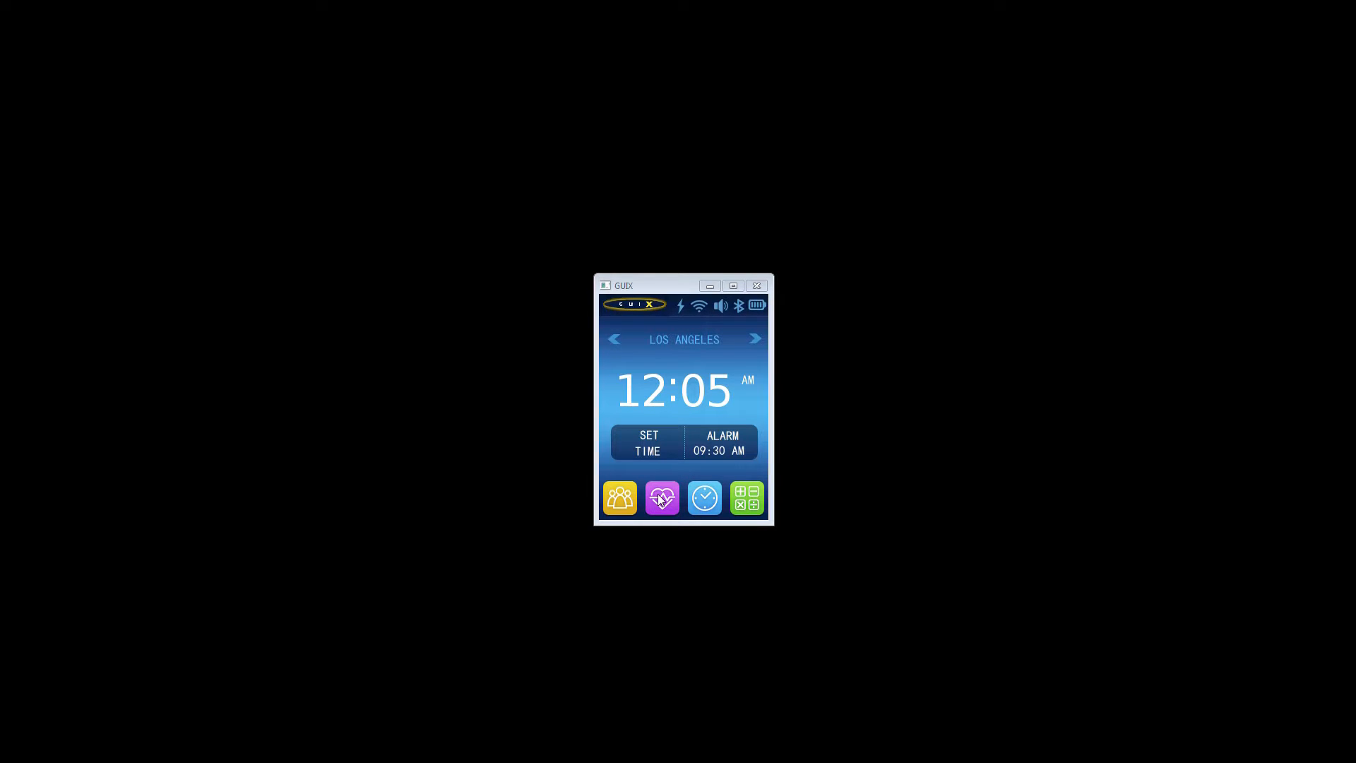
Show the watch's heart-rate screen reading 74 BPM from the app icon row.
left_click(661, 497)
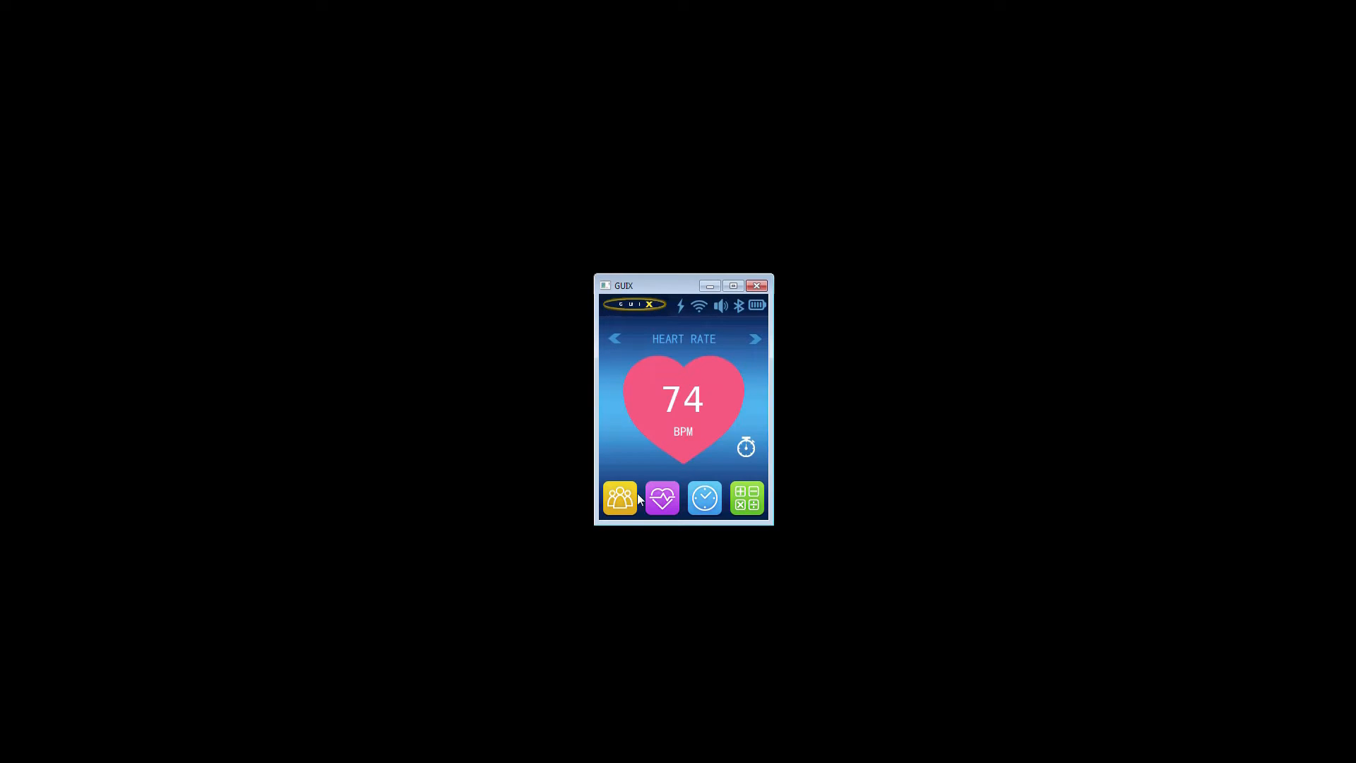
scroll("left", 3)
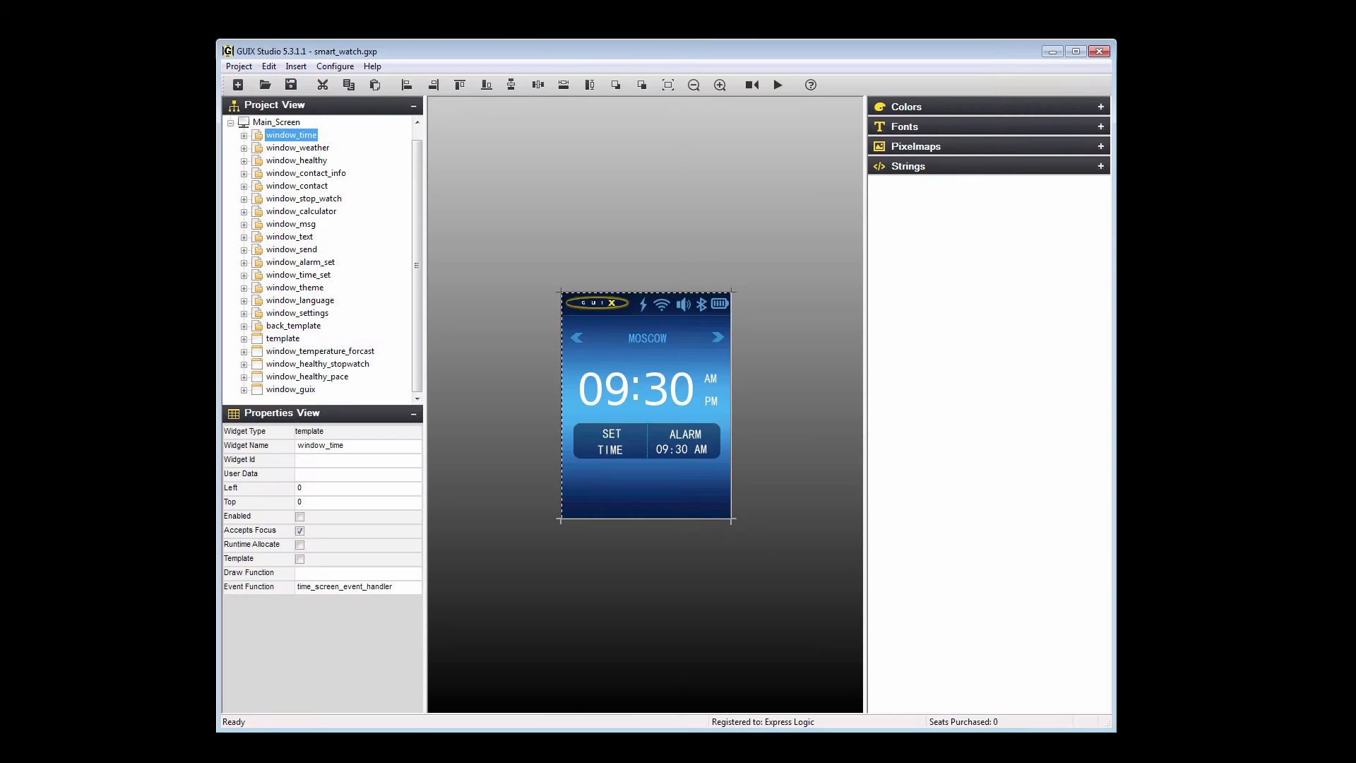
mouse_move(587, 629)
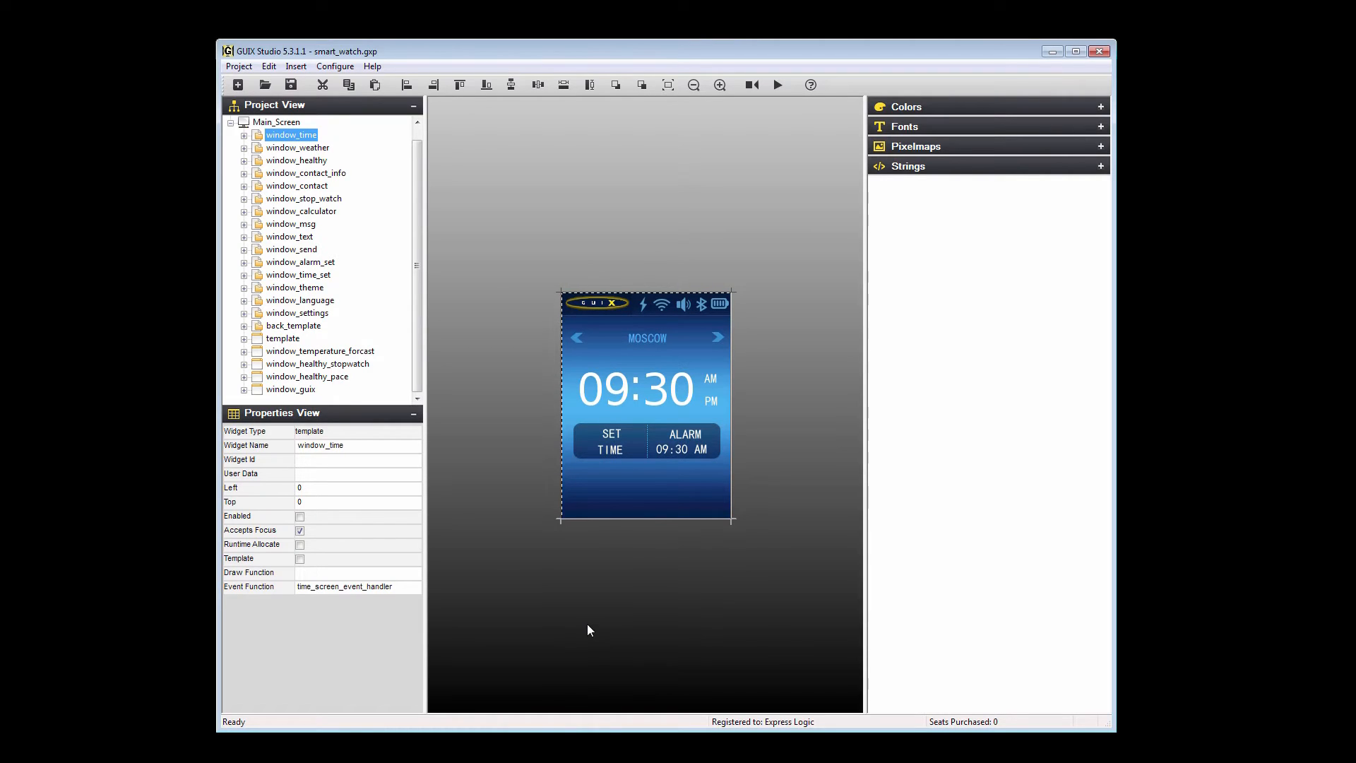
mouse_move(934, 197)
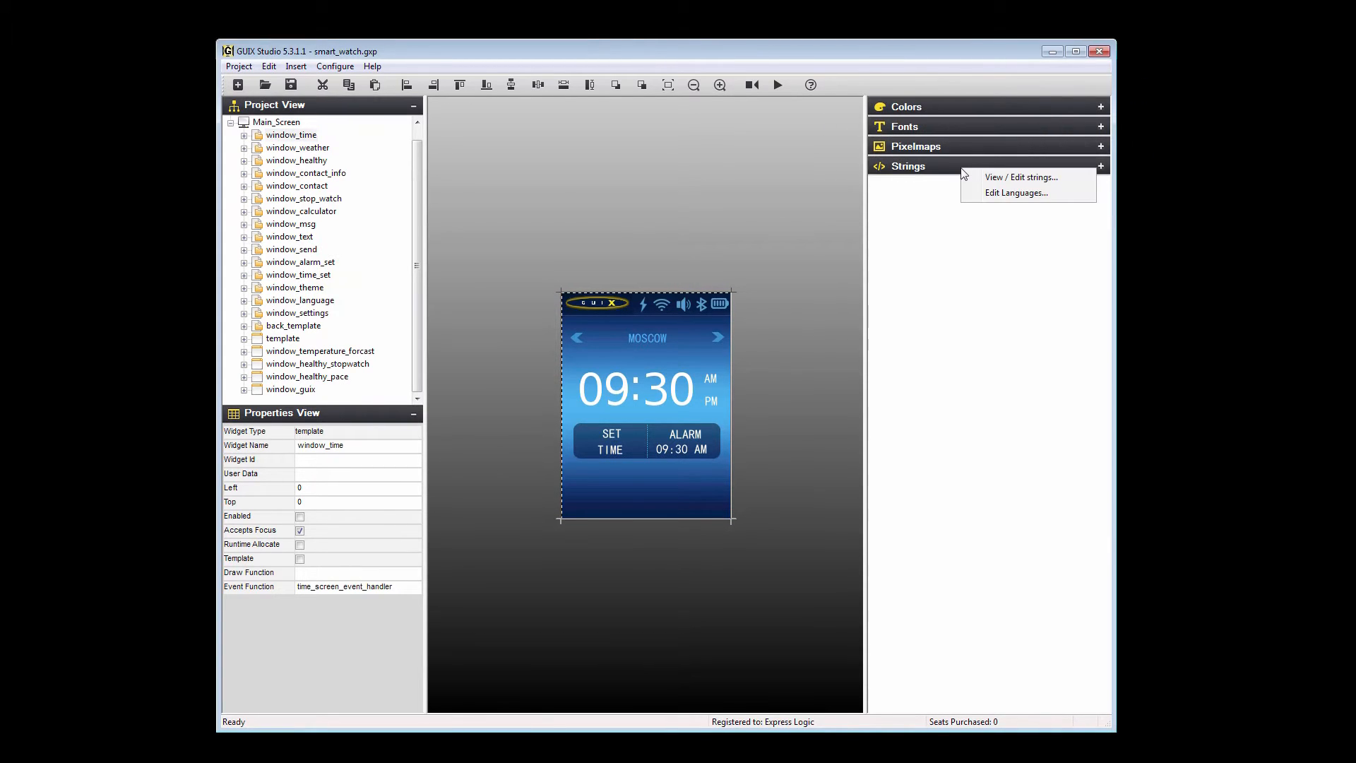
Add a second project language at index 2, Spanish [es], and save the language configuration.
left_click(1015, 192)
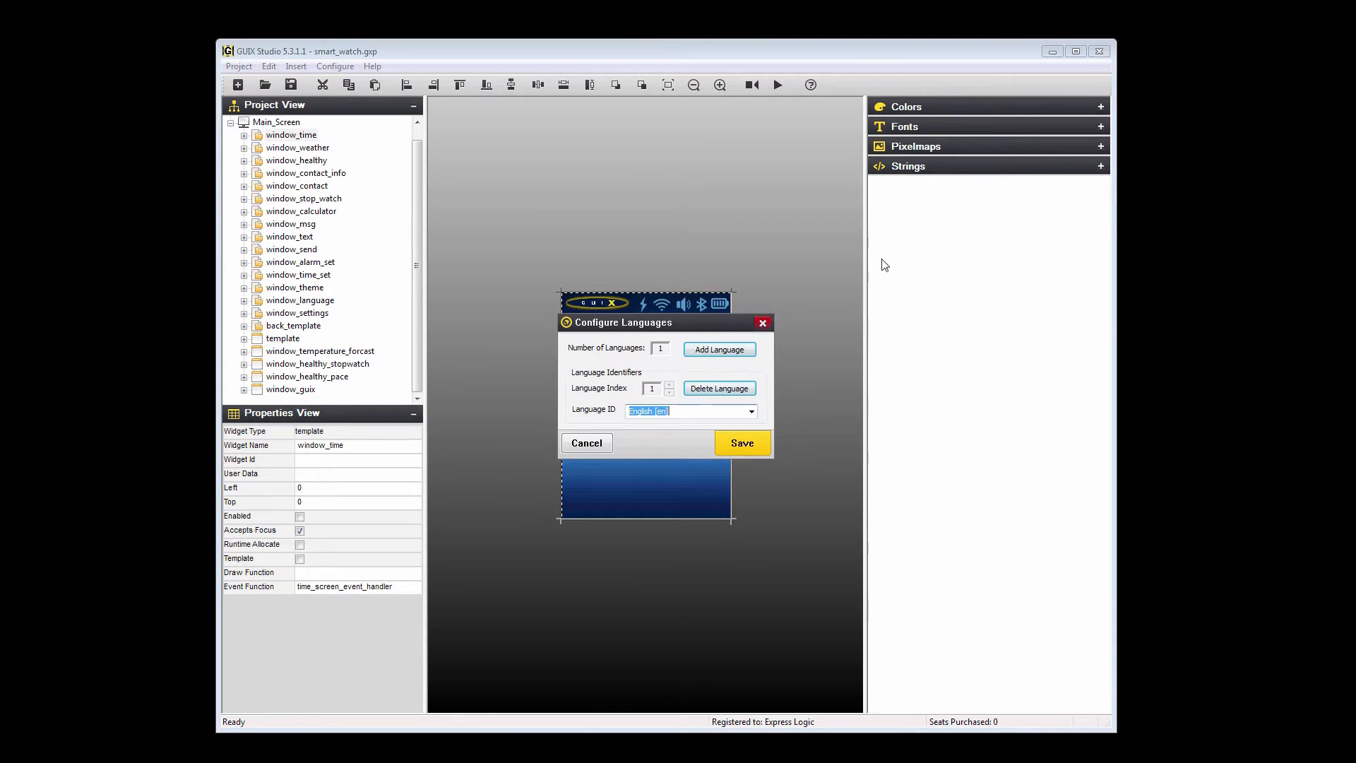
mouse_move(819, 336)
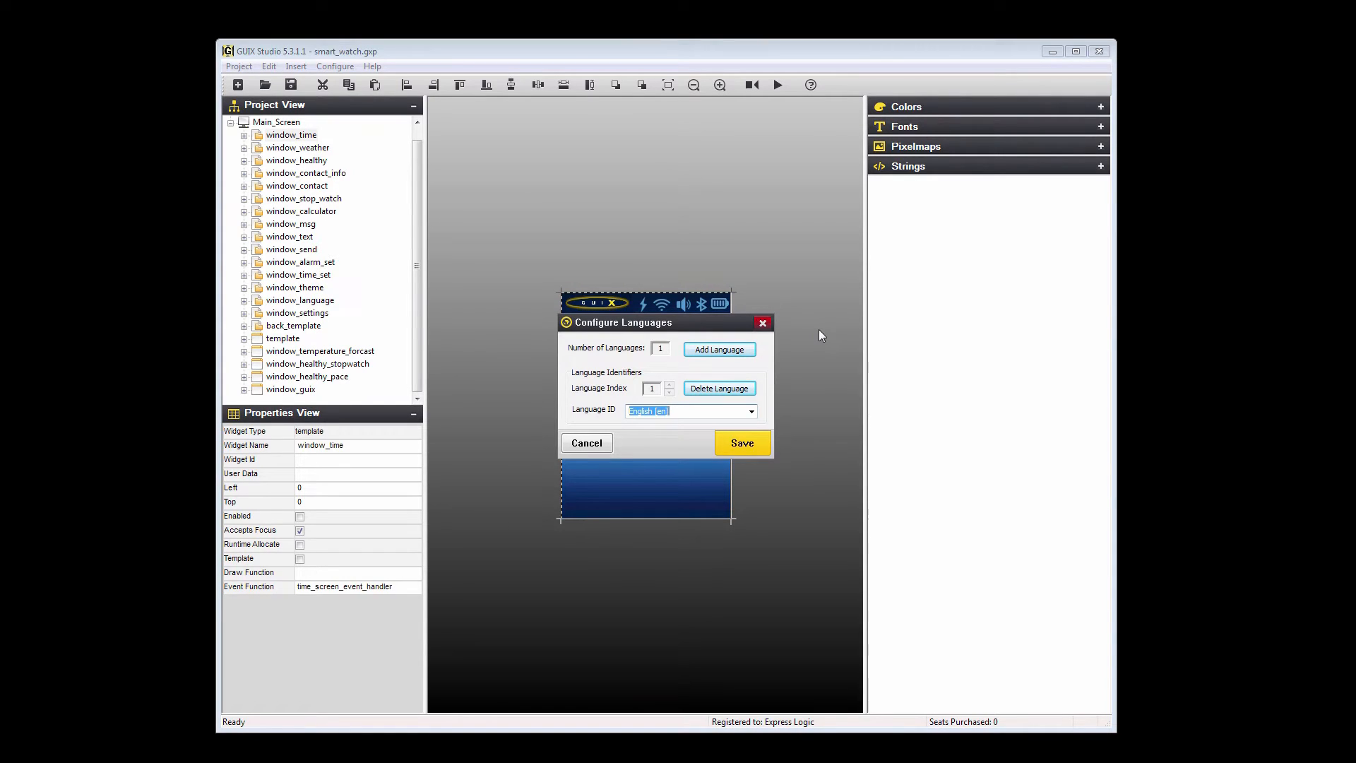
mouse_move(802, 348)
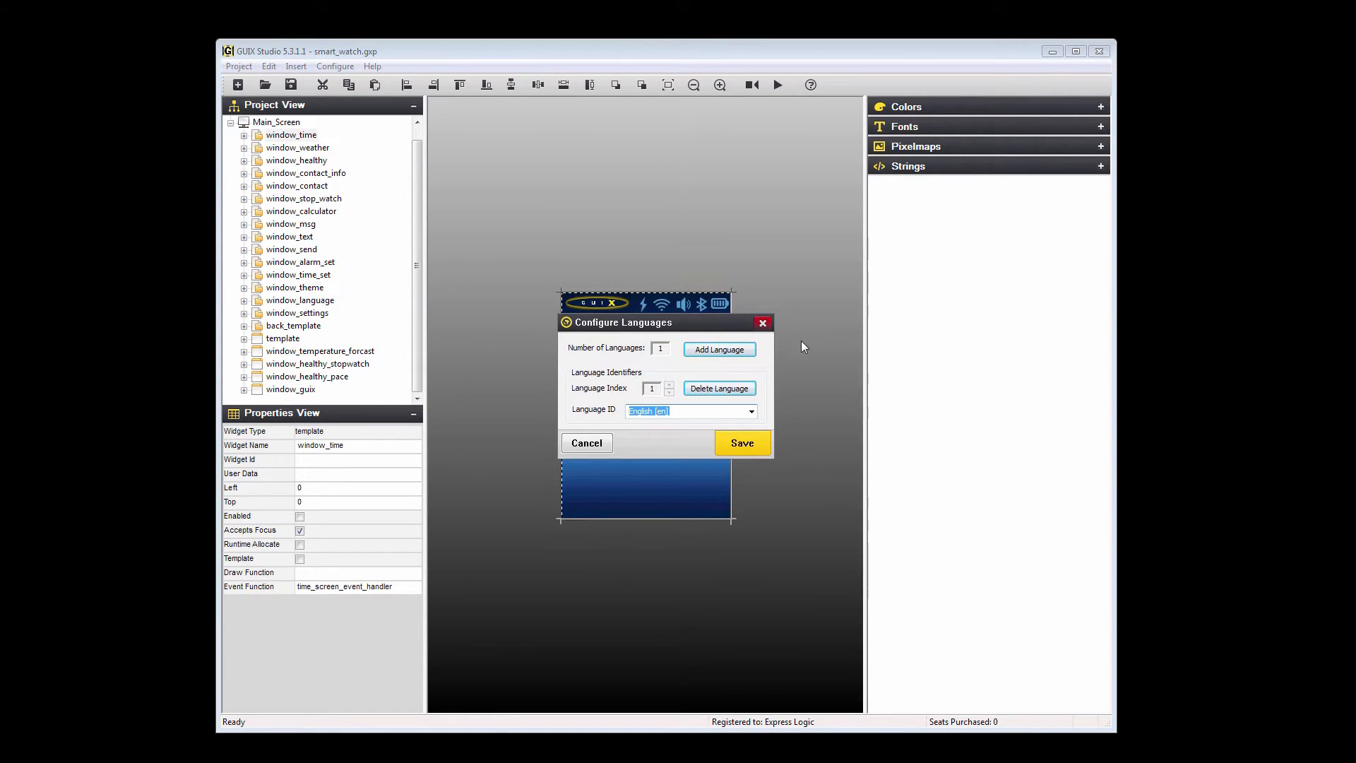
left_click(719, 349)
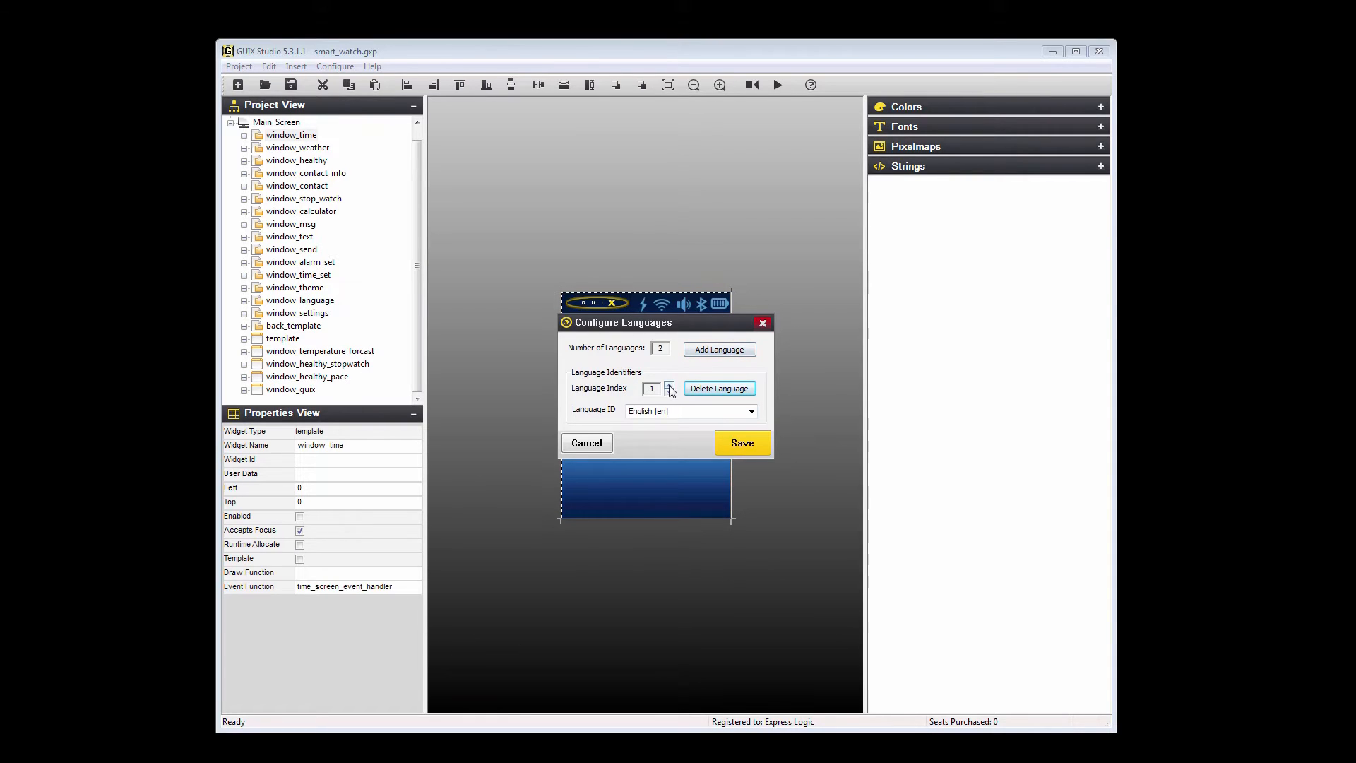
left_click(750, 411)
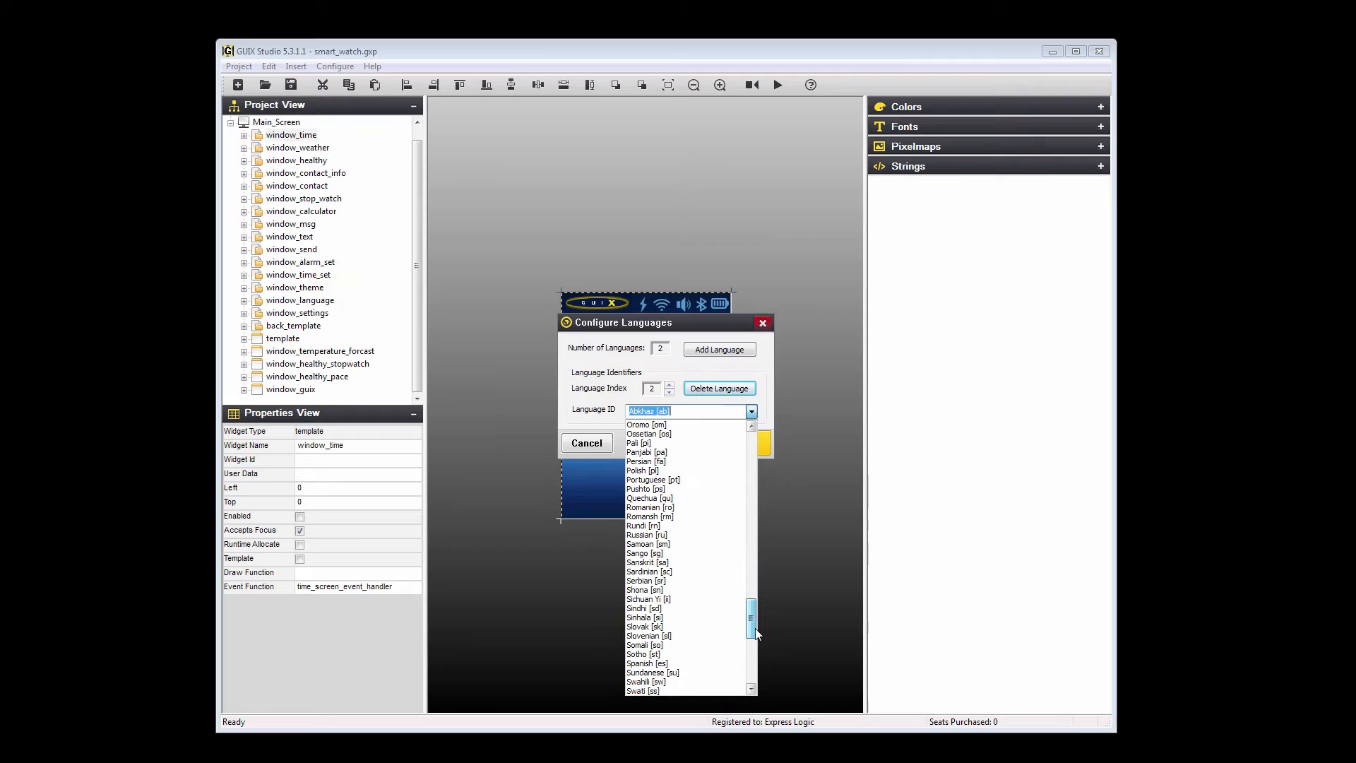
left_click(646, 664)
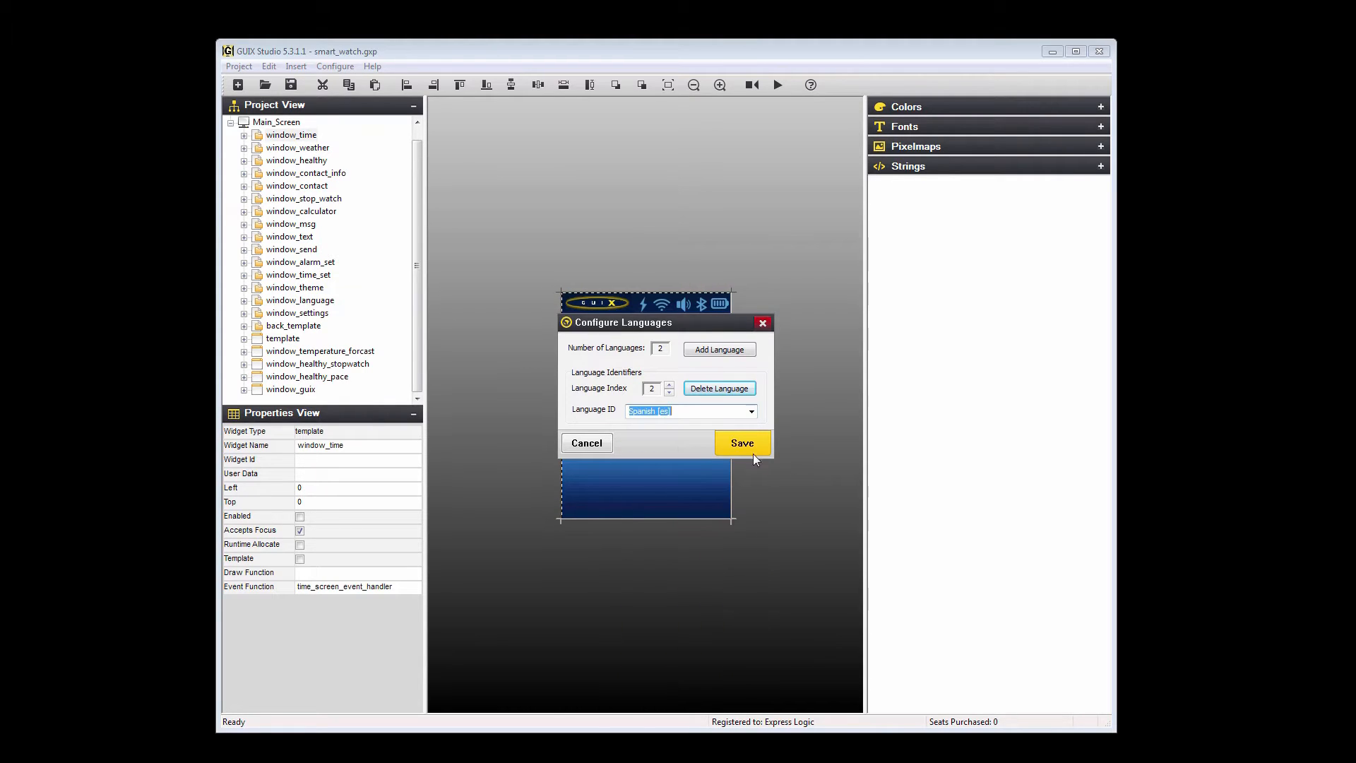
left_click(741, 442)
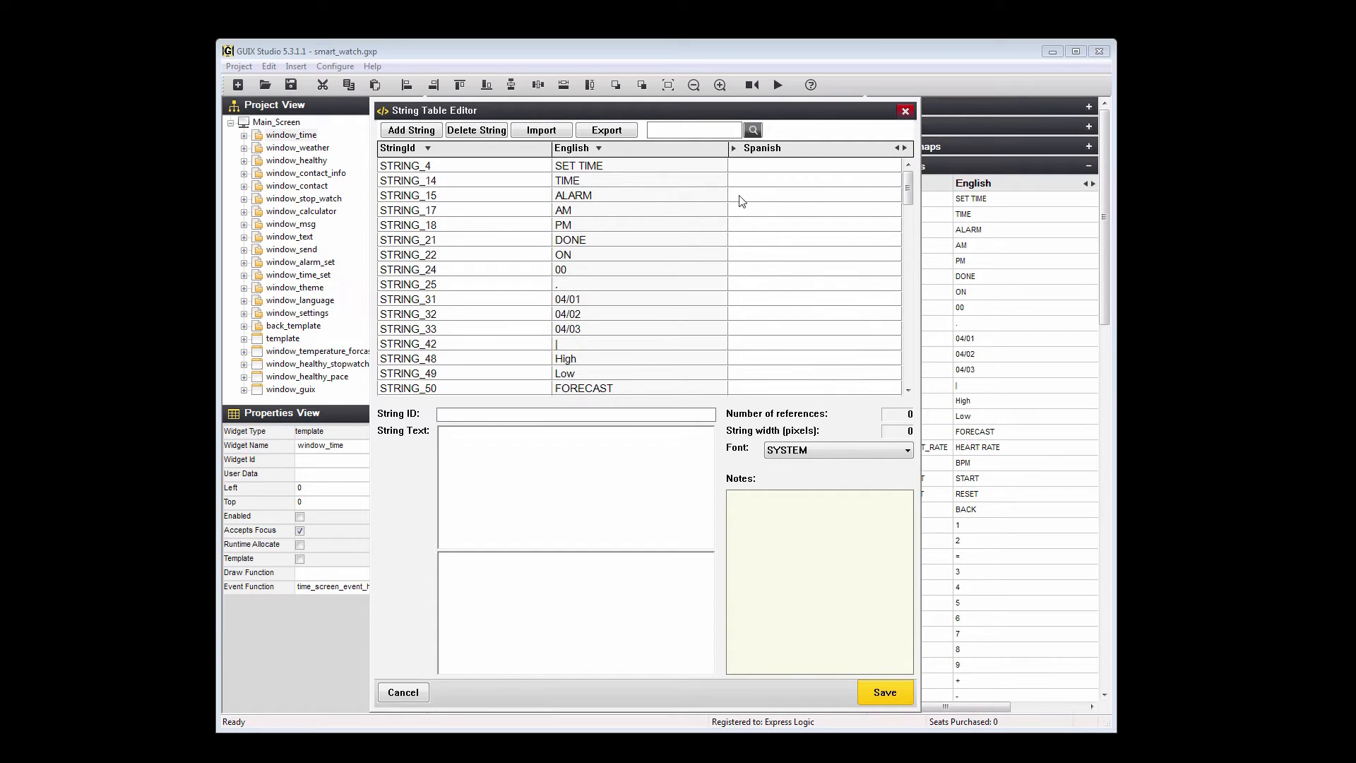
Set up an XLIFF export with Spanish [es] as target language, then cancel without exporting.
left_click(606, 130)
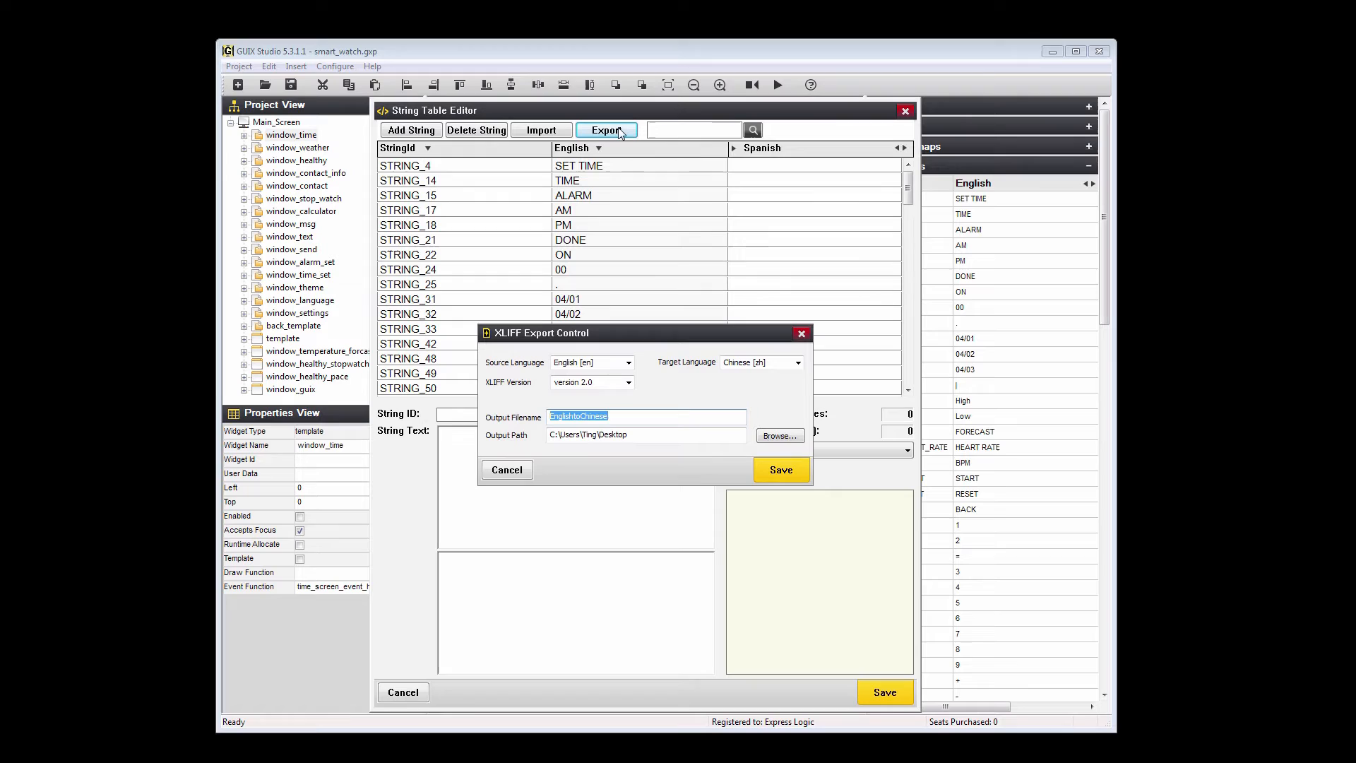
mouse_move(796, 363)
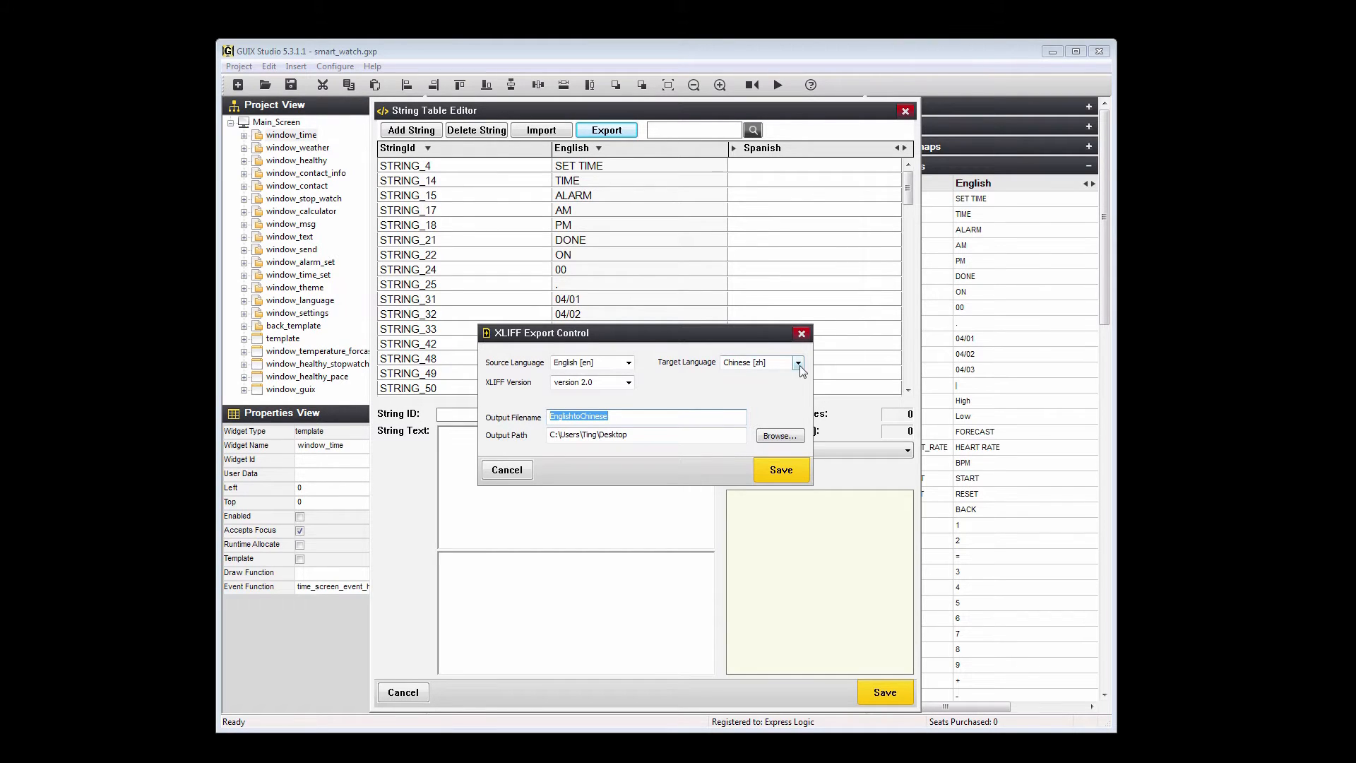
left_click(796, 363)
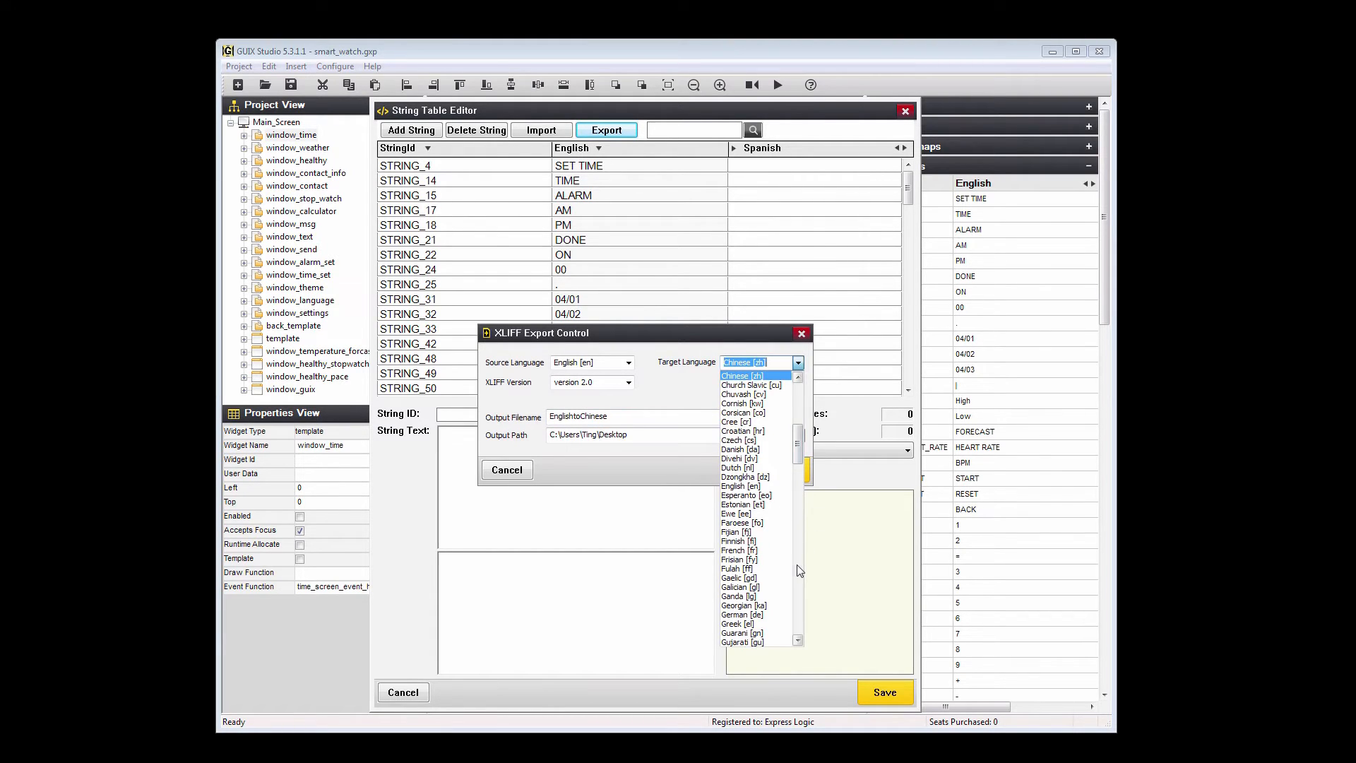
scroll("down", 3)
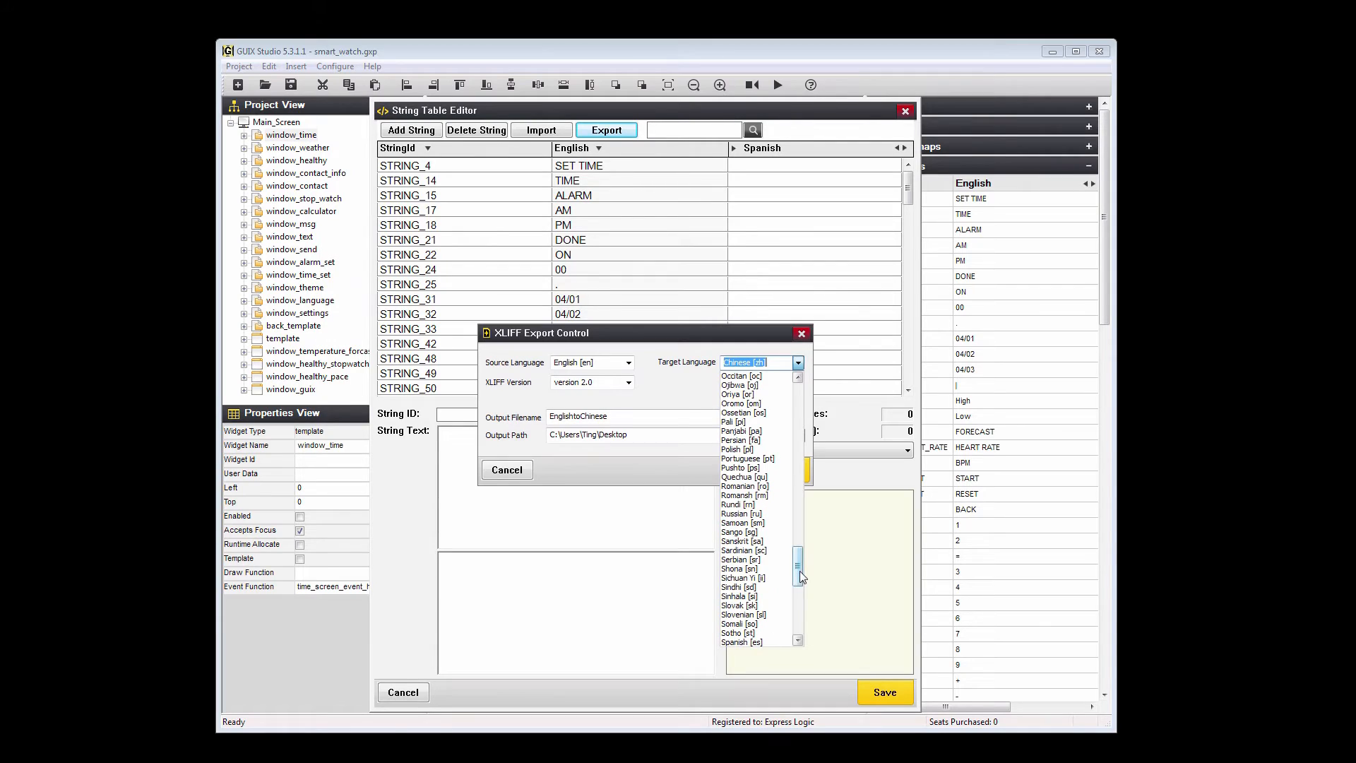
left_click(739, 605)
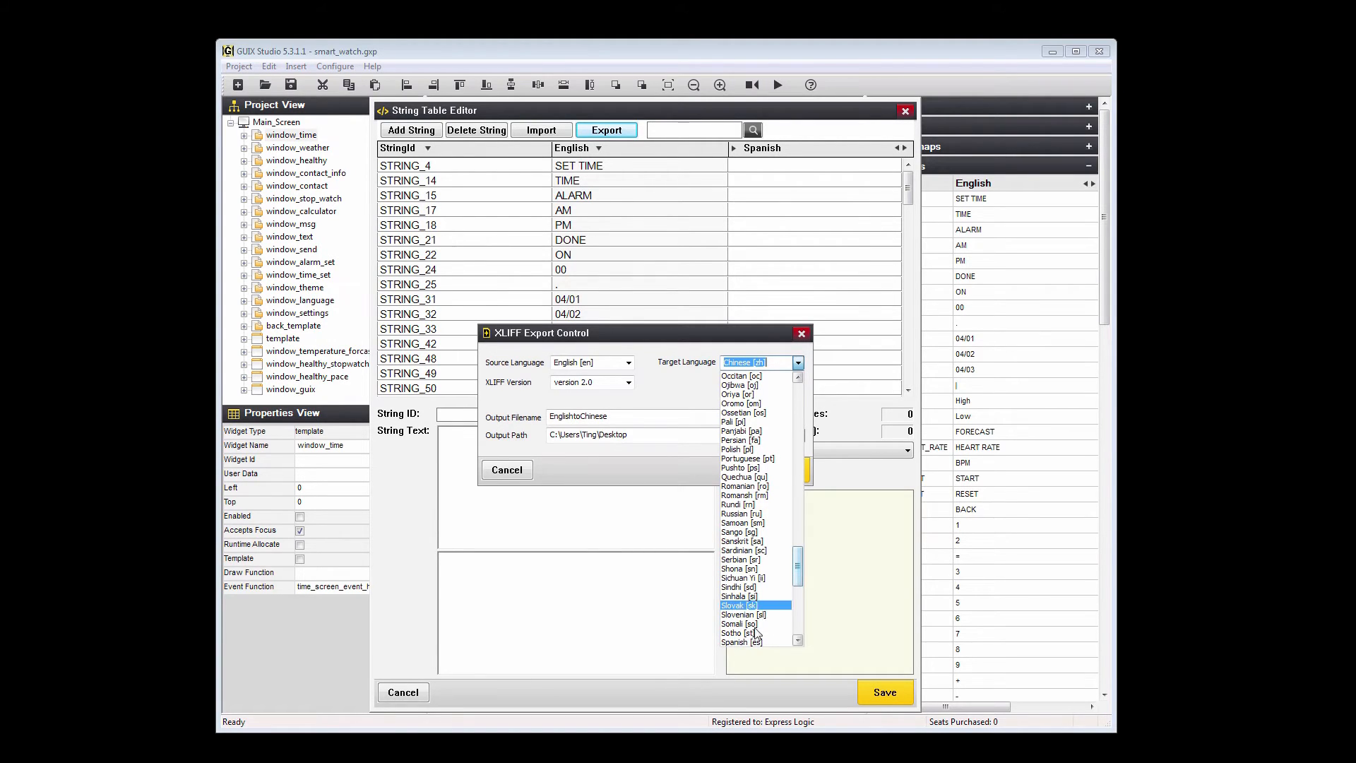
left_click(735, 641)
type("Spanis")
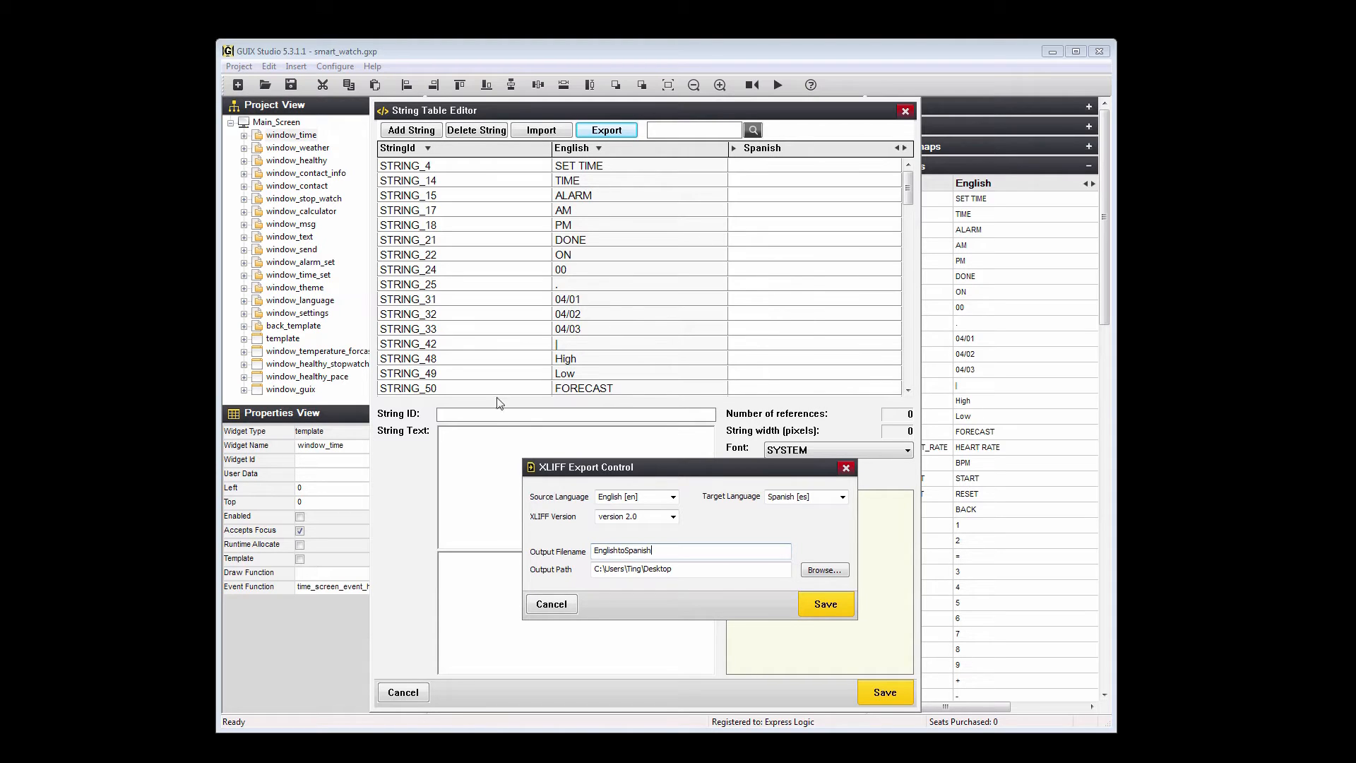
mouse_move(692, 593)
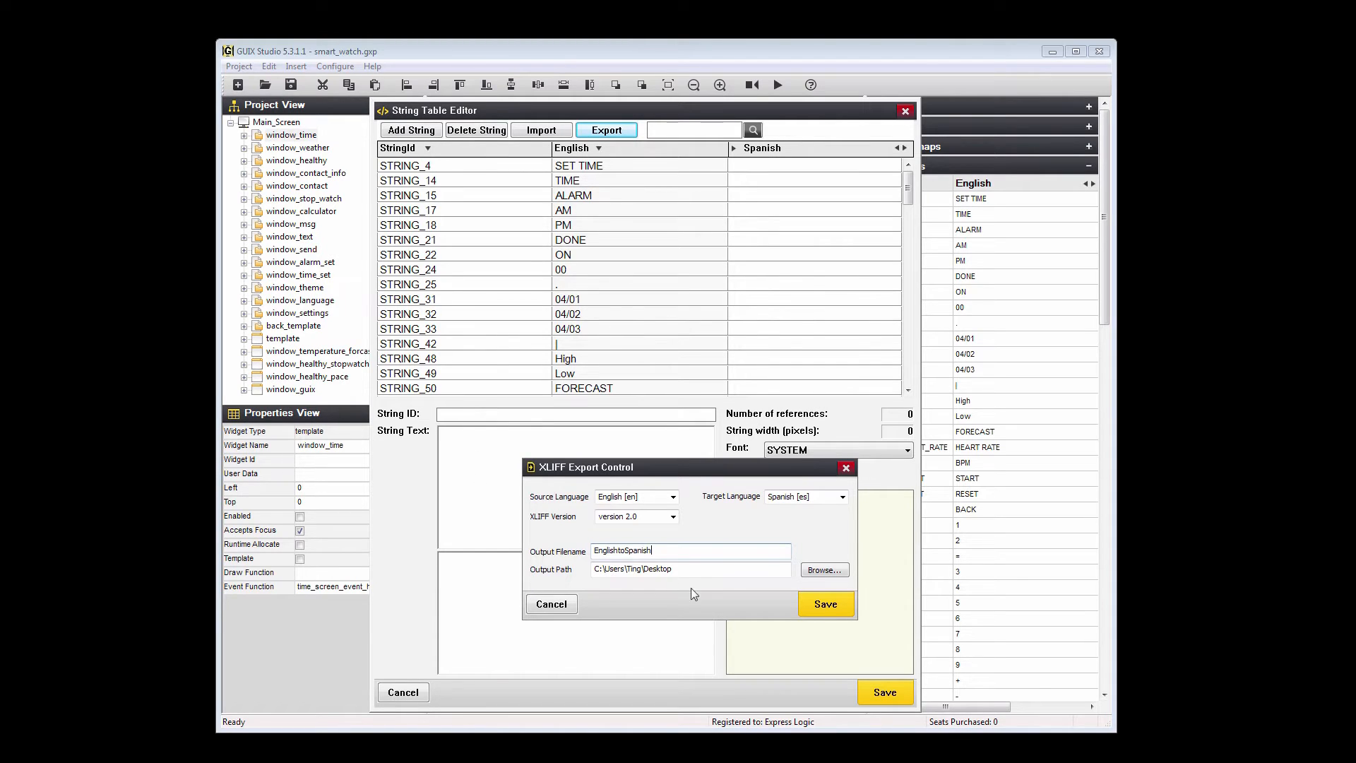
mouse_move(551, 603)
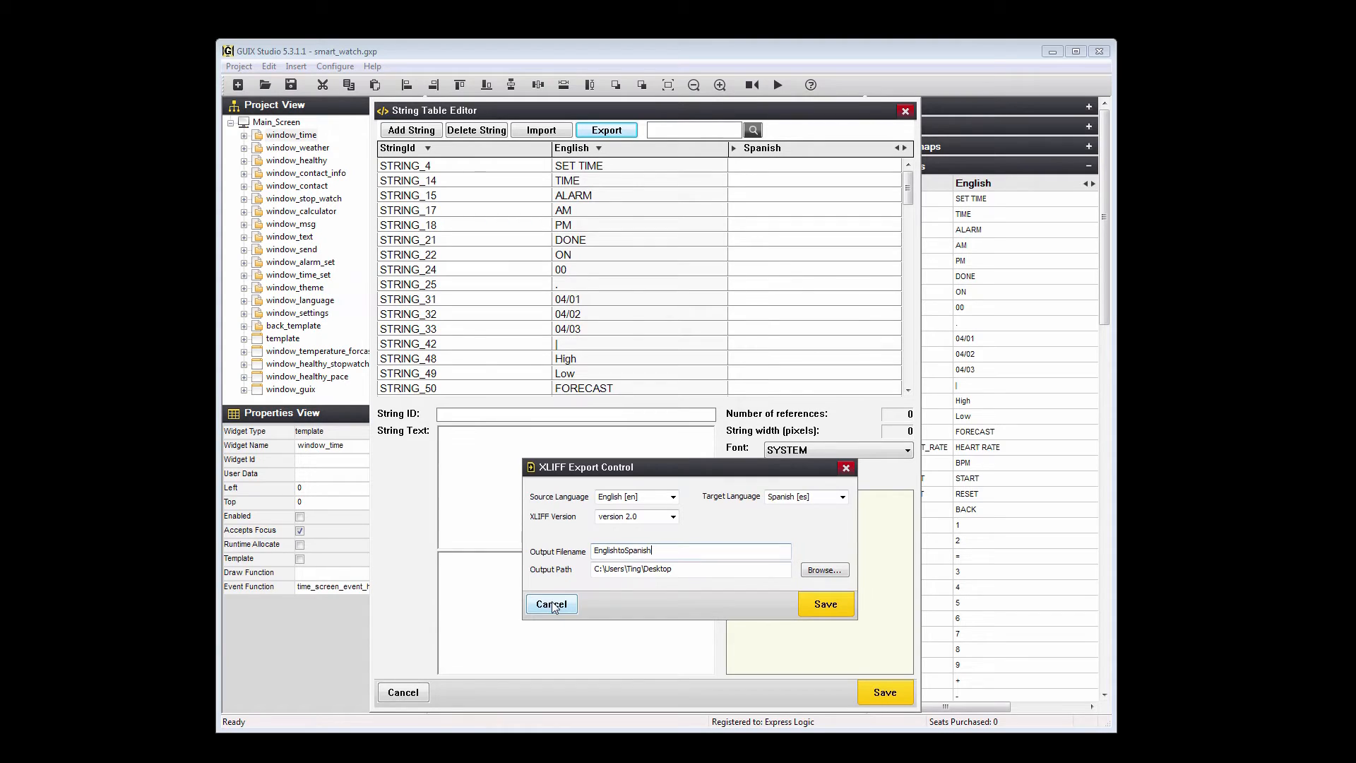
left_click(550, 603)
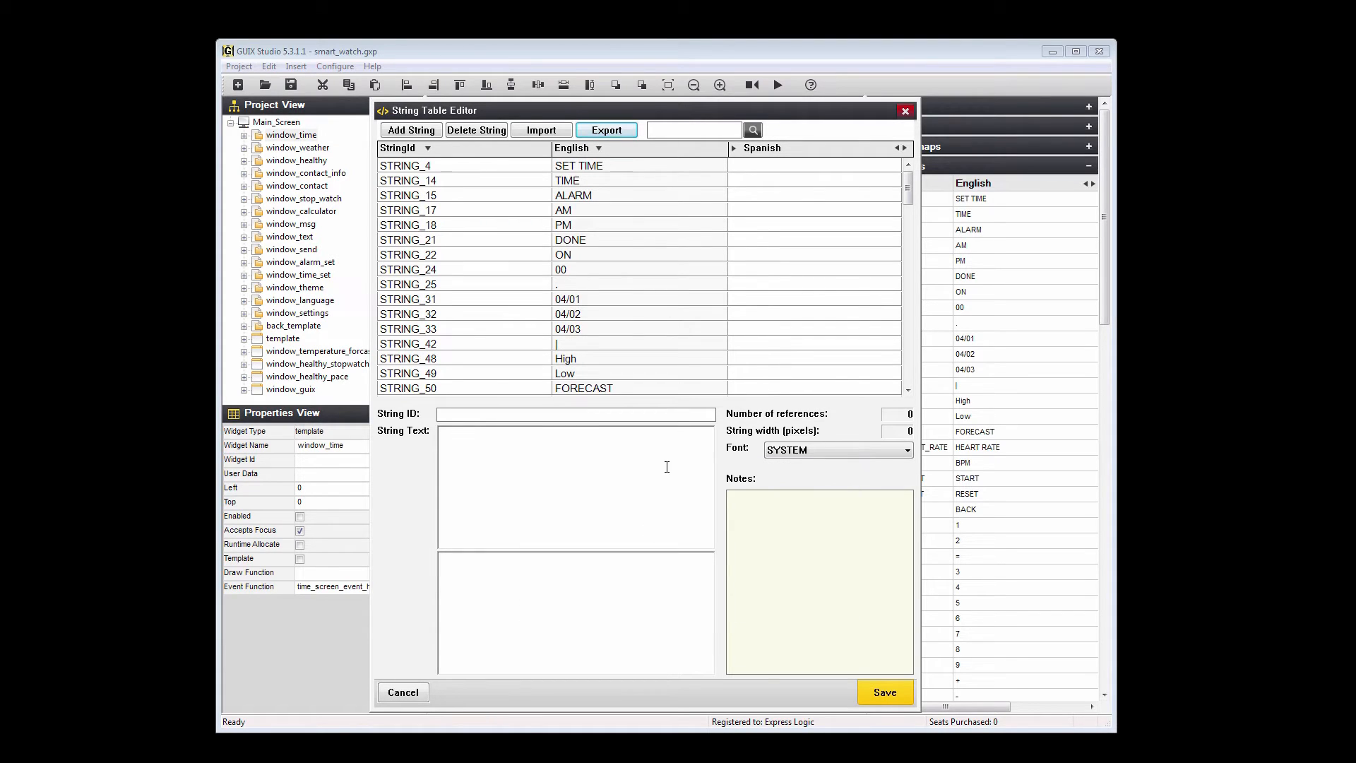
Import the EnglishtoSpanish.xlf translation file from the Desktop into the string table.
left_click(541, 130)
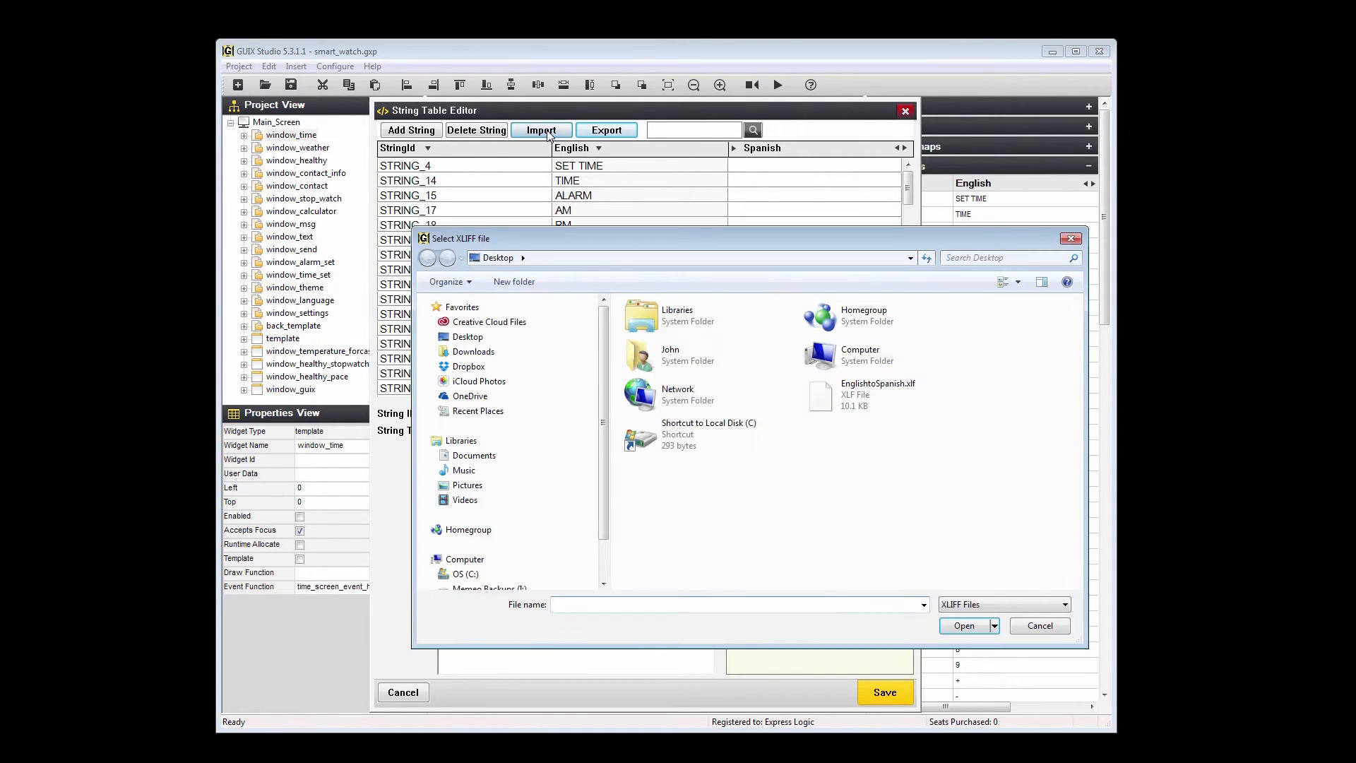
left_click(877, 394)
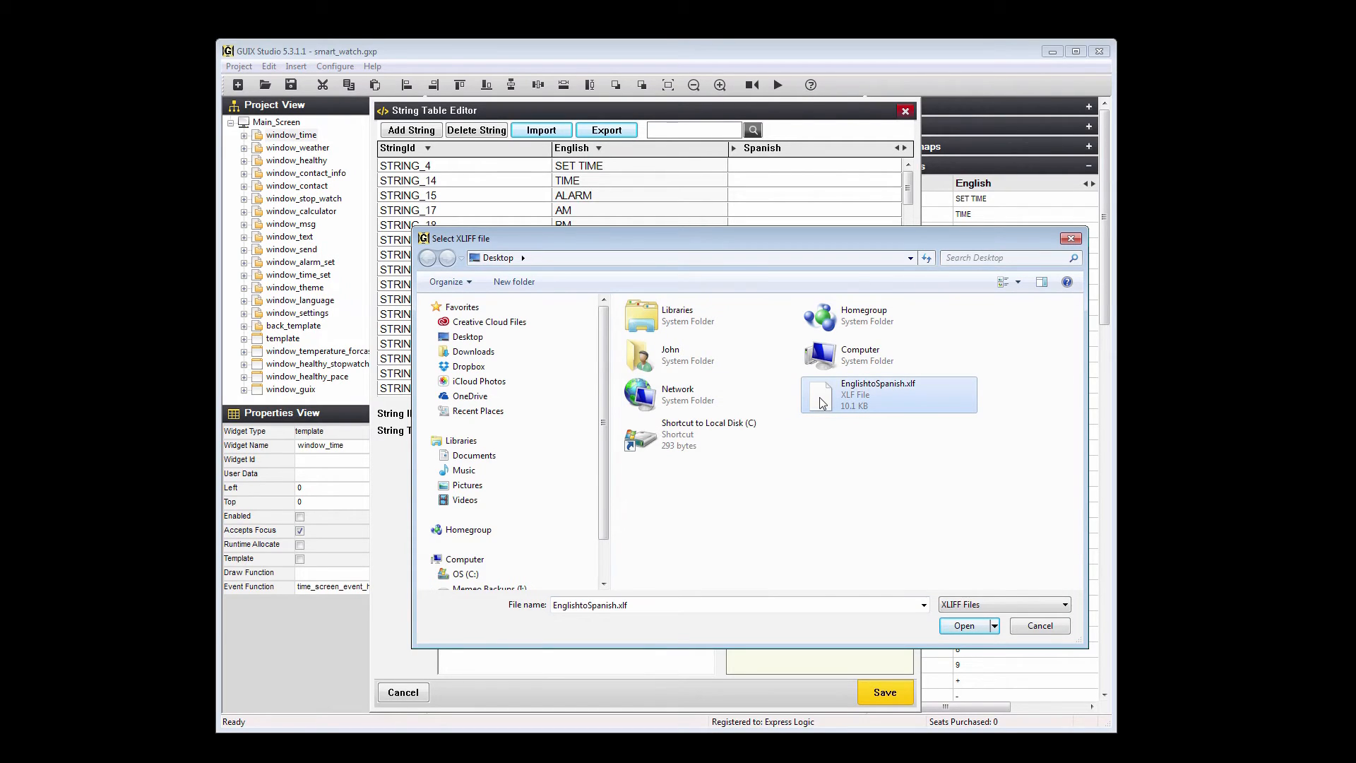
mouse_move(957, 575)
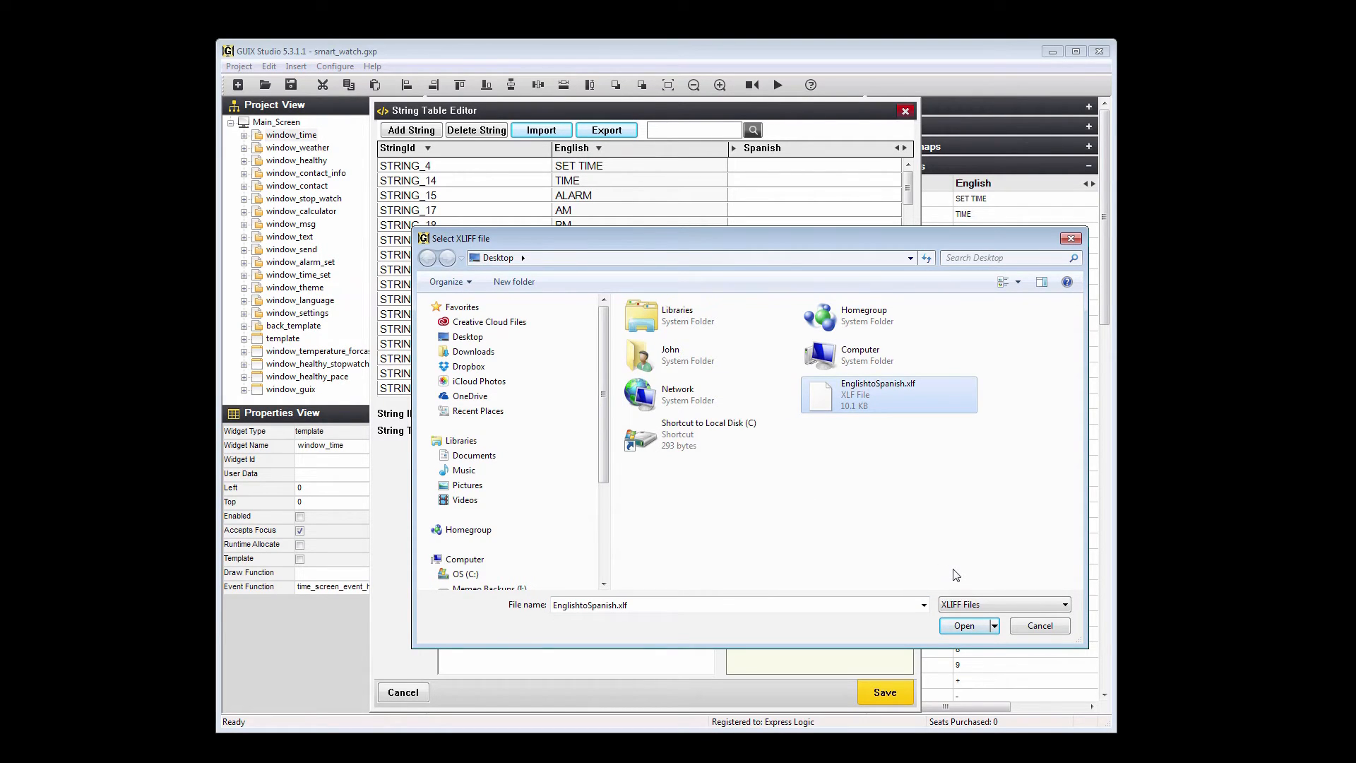
mouse_move(962, 626)
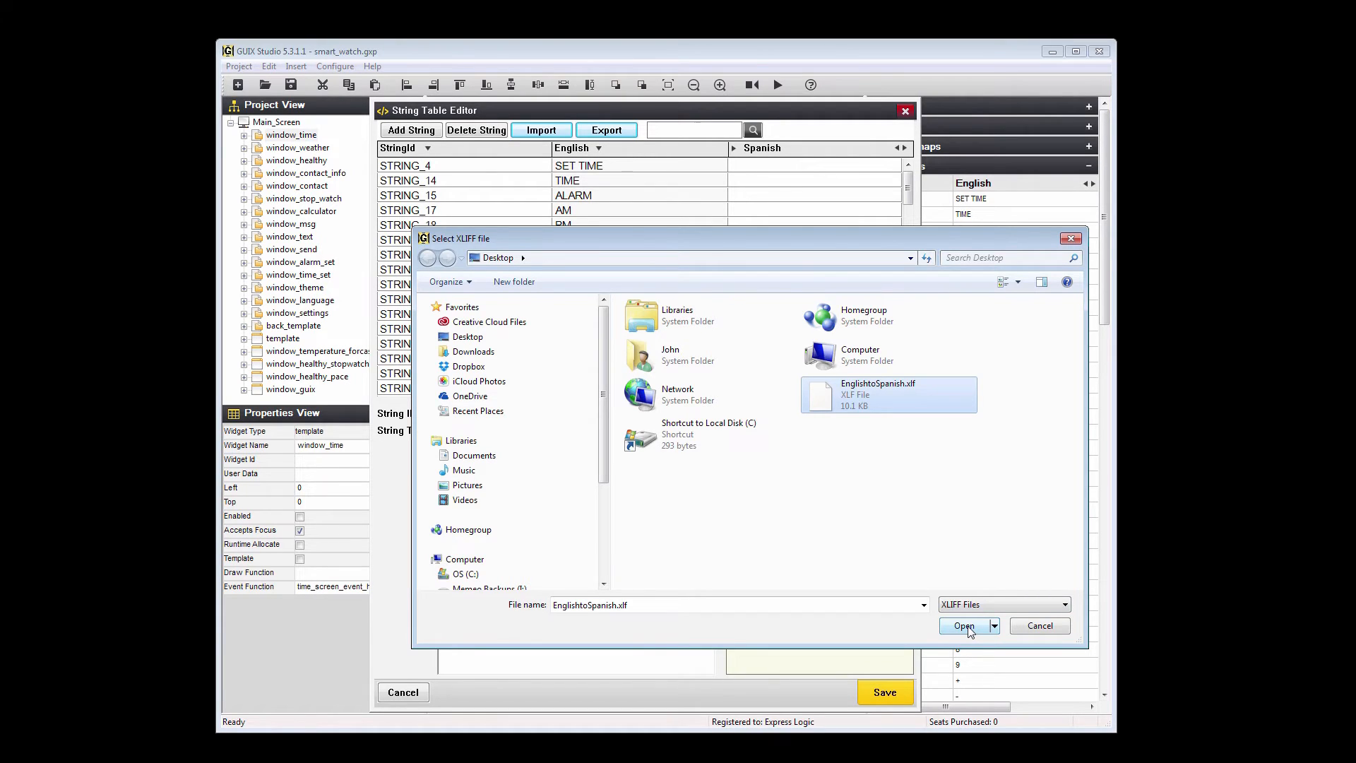
left_click(964, 625)
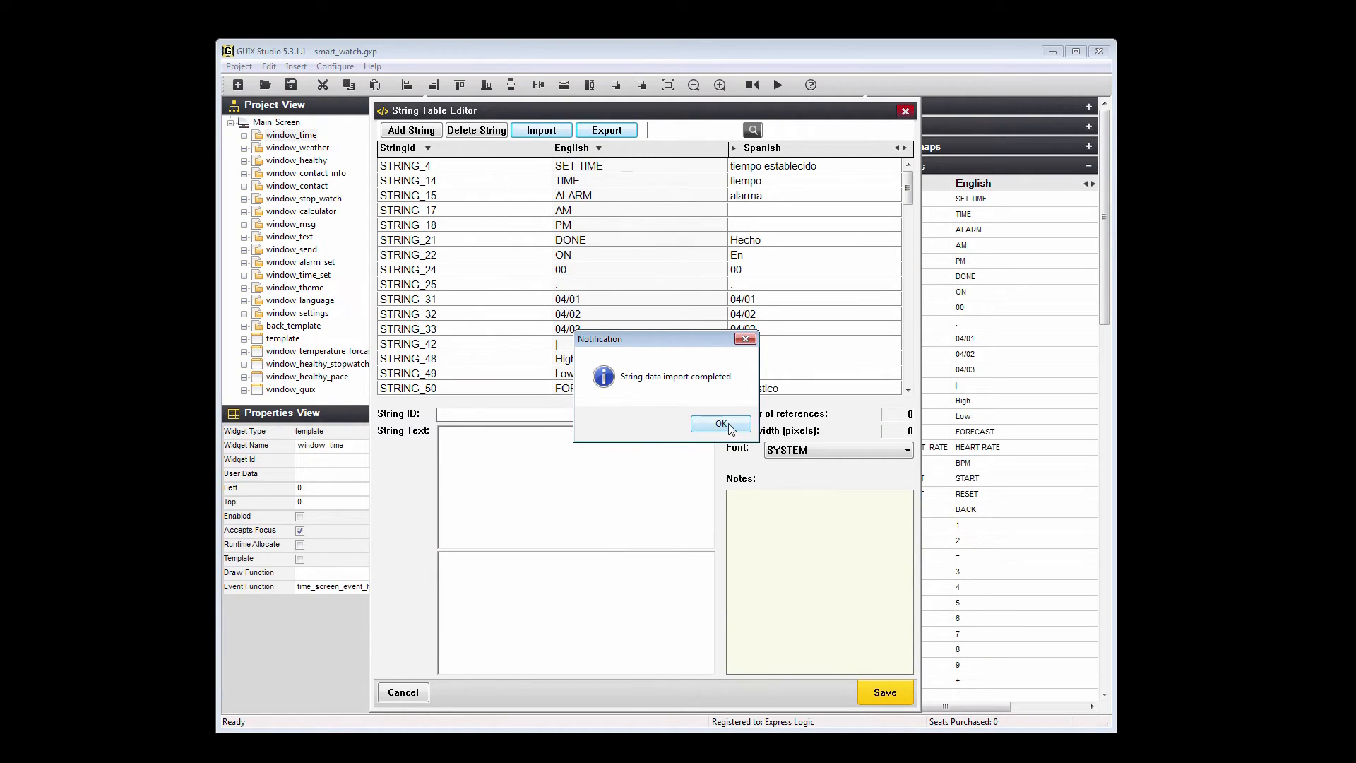
Acknowledge the import notice and save the Spanish strings from the String Table Editor.
left_click(722, 424)
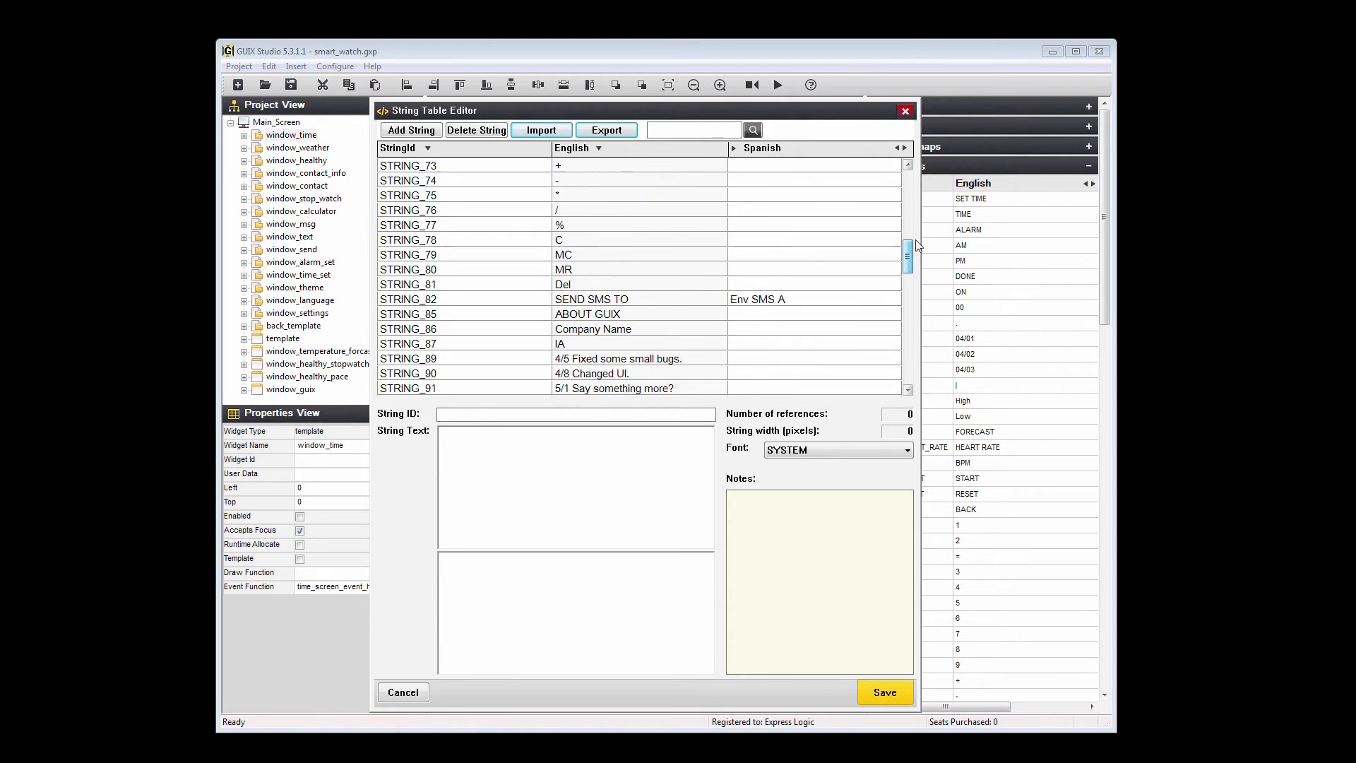
scroll("up", 3)
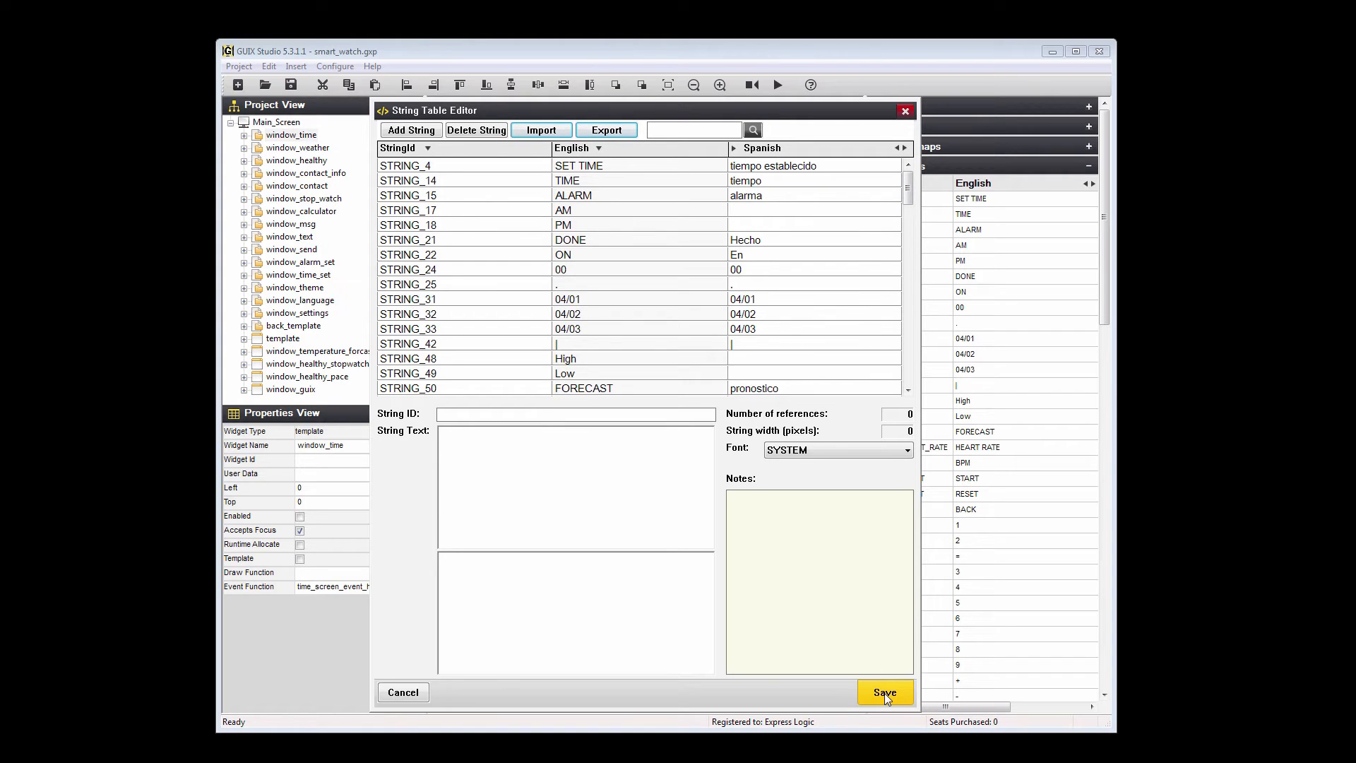
left_click(884, 692)
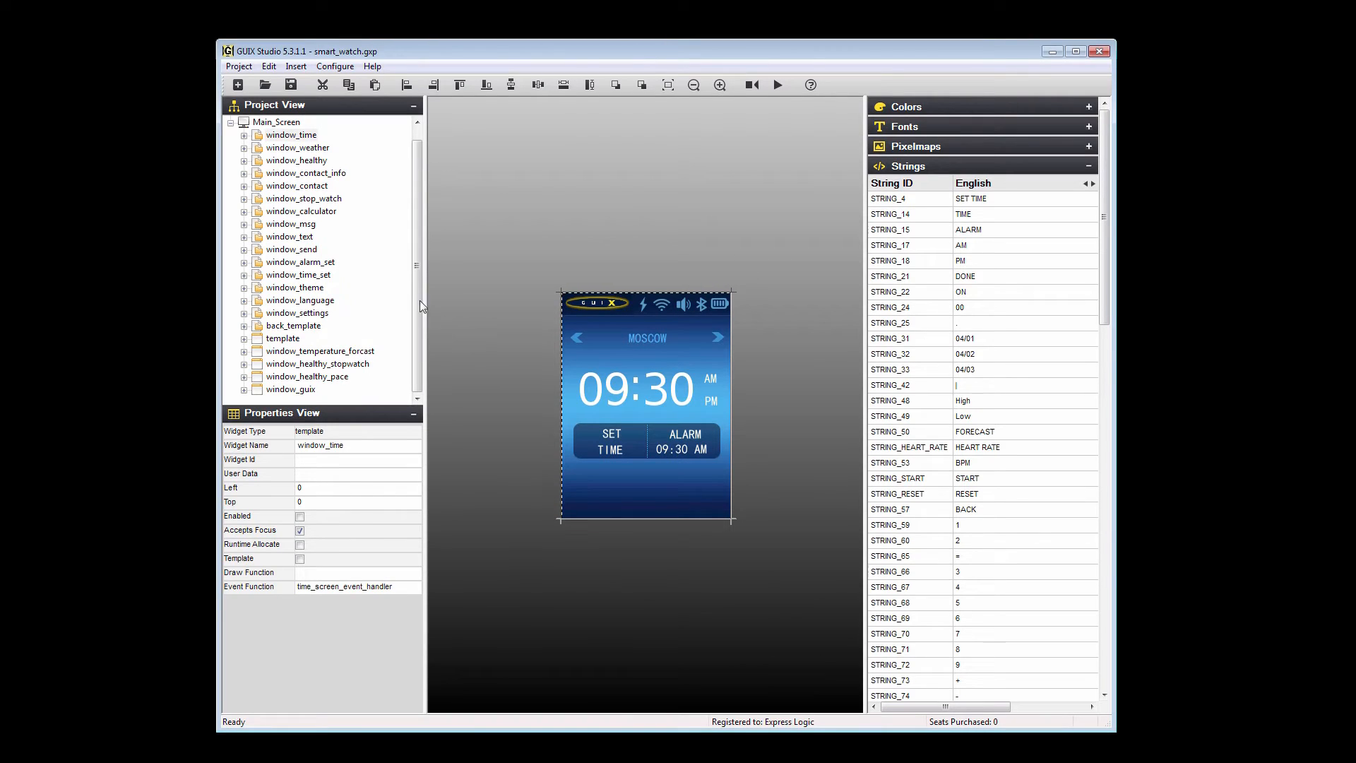
Select window_language, expand it to prompt_title and language_list, and bring up language_list's actions.
left_click(299, 300)
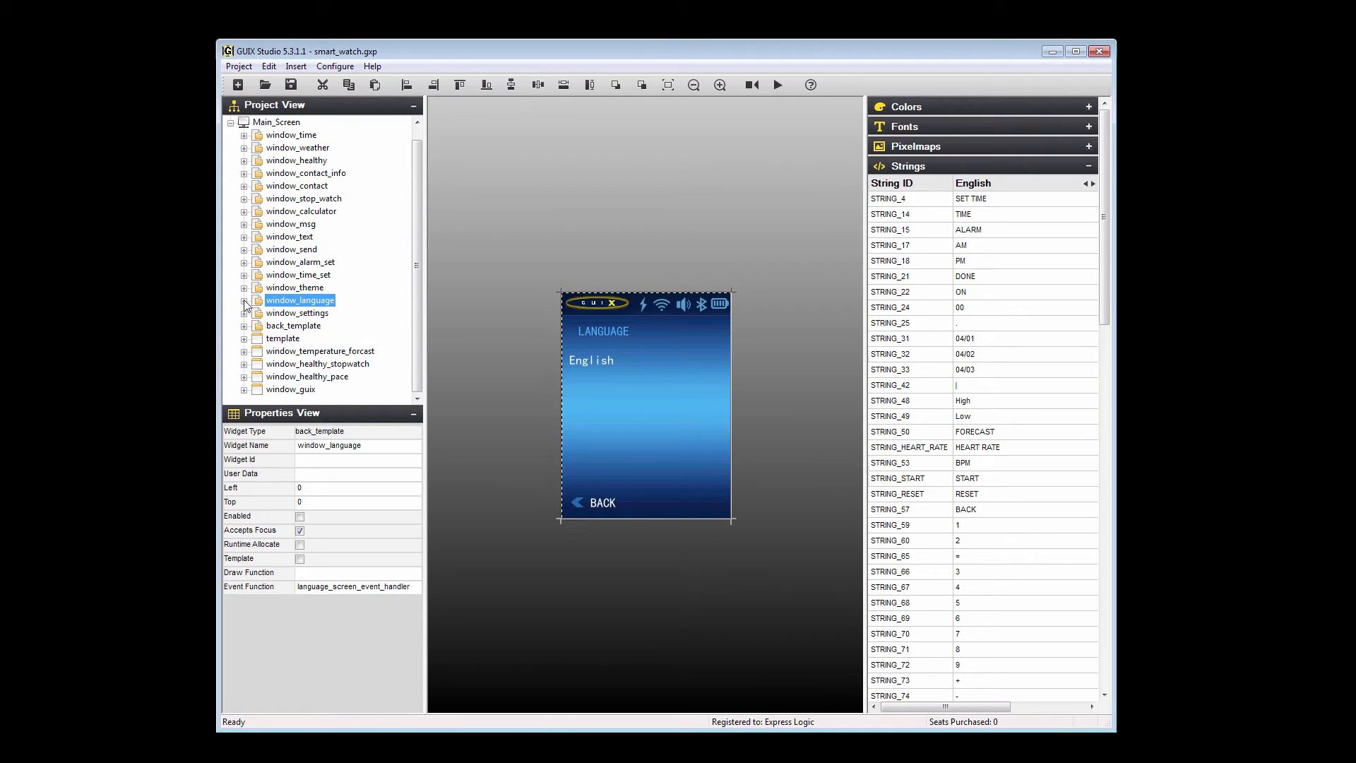
left_click(244, 299)
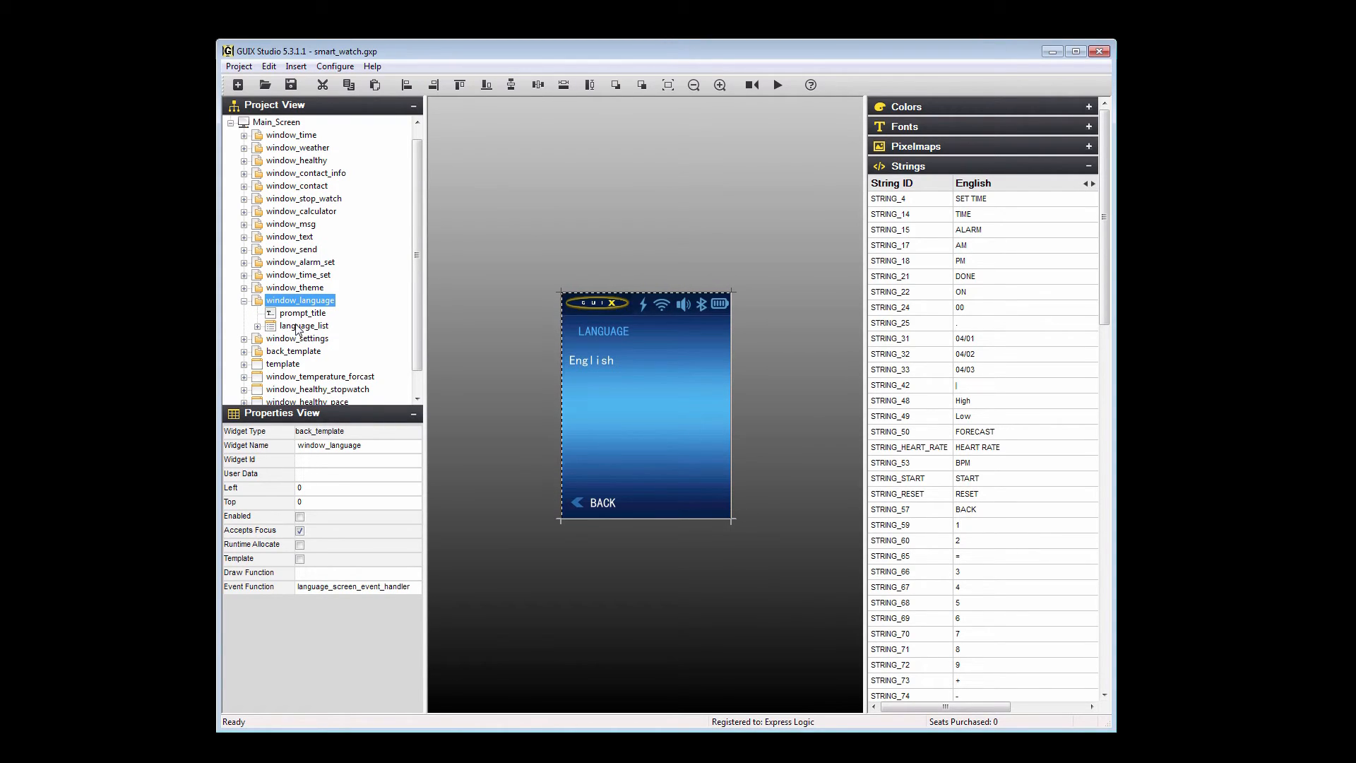
right_click(305, 325)
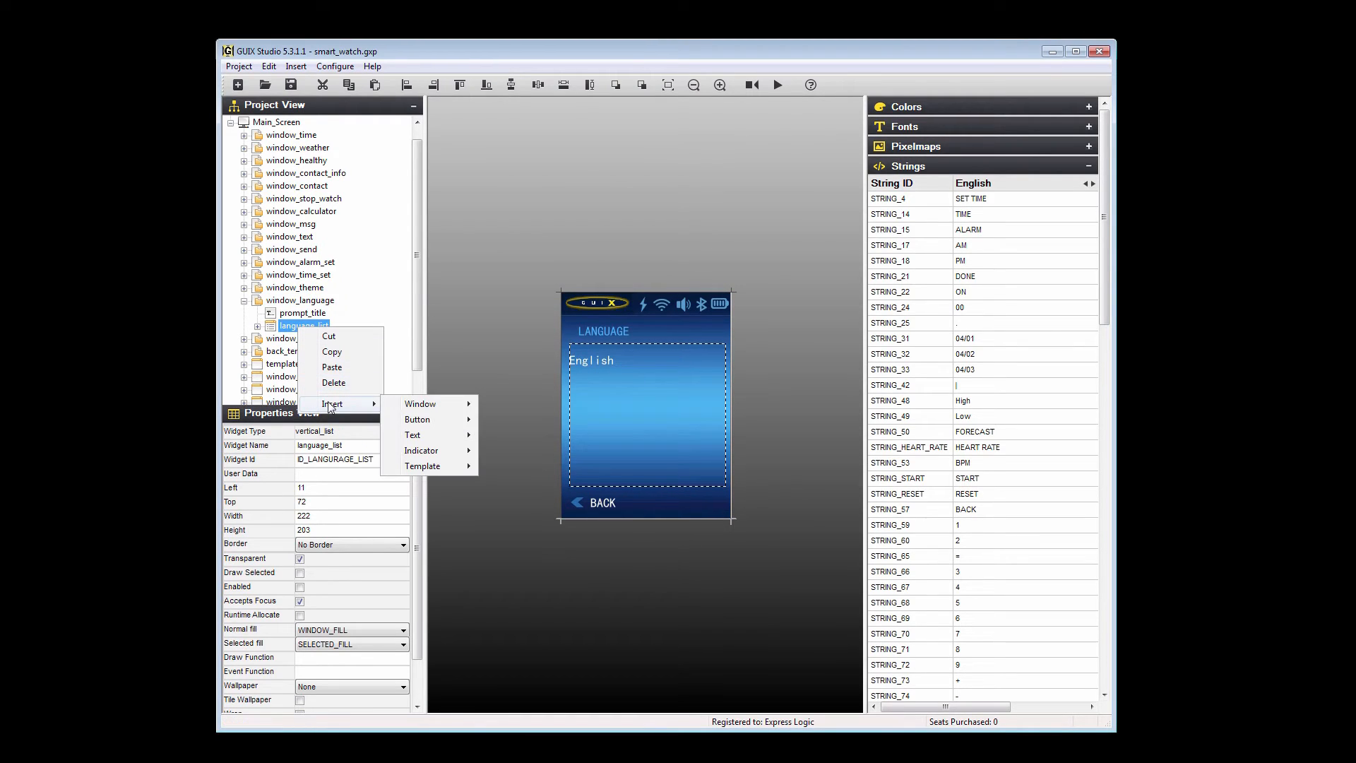
mouse_move(414, 435)
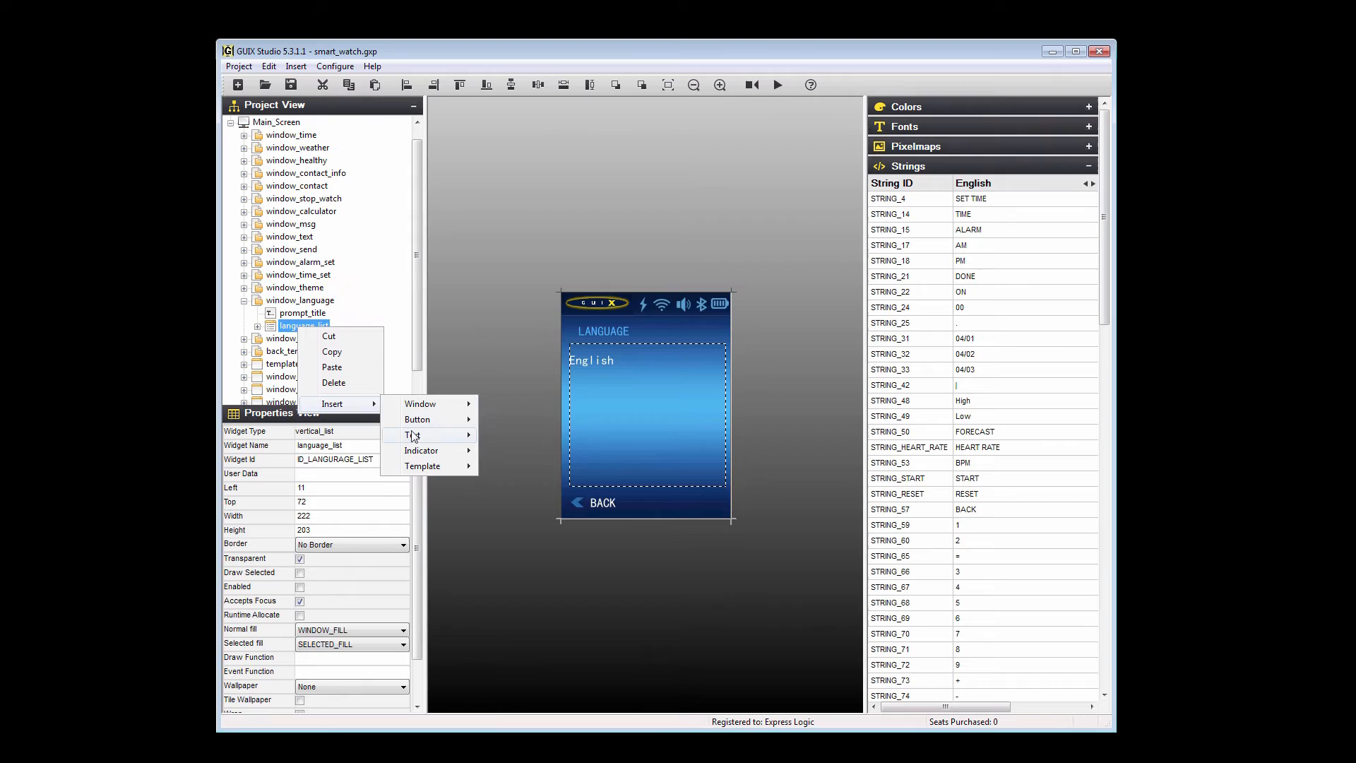
mouse_move(412, 433)
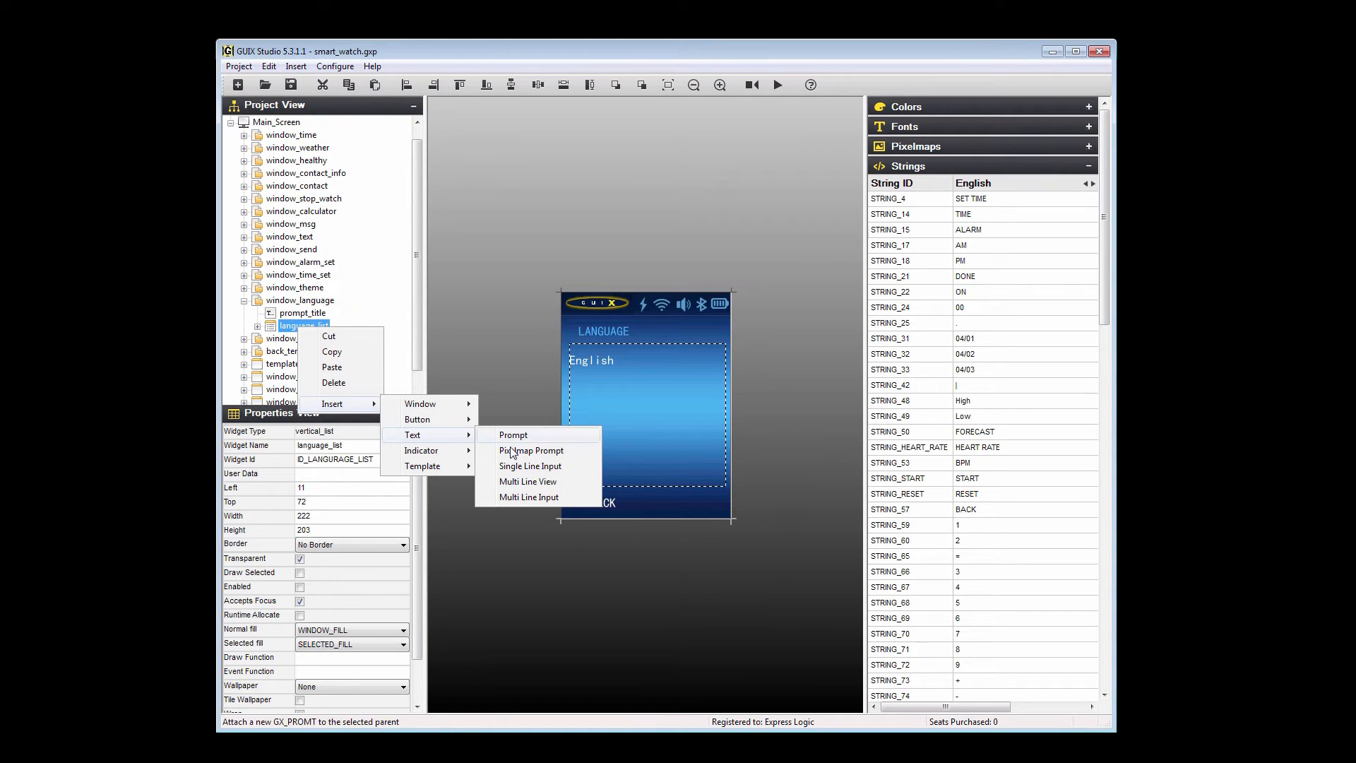
mouse_move(531, 451)
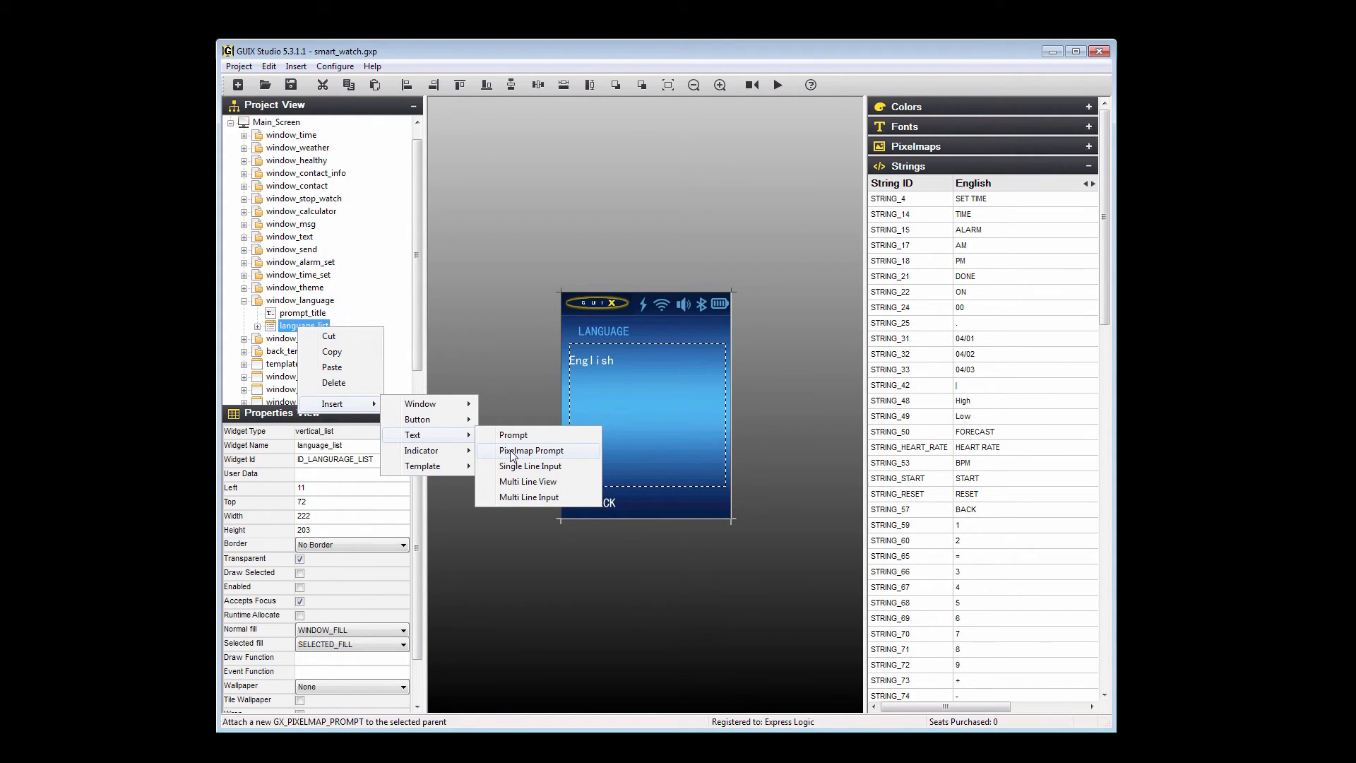
Insert a Pixelmap Prompt inside the language list below English.
left_click(531, 451)
type("prompt_Sp")
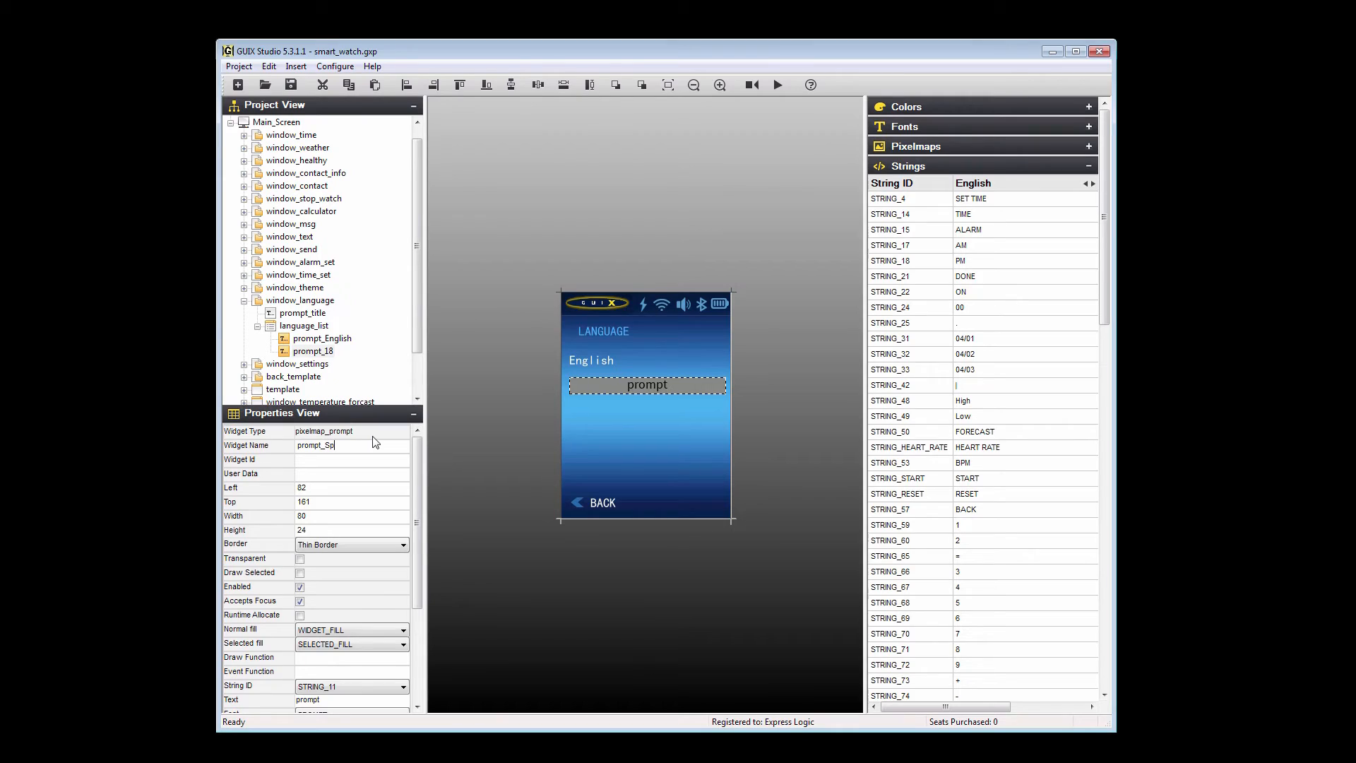
Name the widget prompt_Spanish, make it transparent and assign STRING_SPANISH as its string.
type("anish")
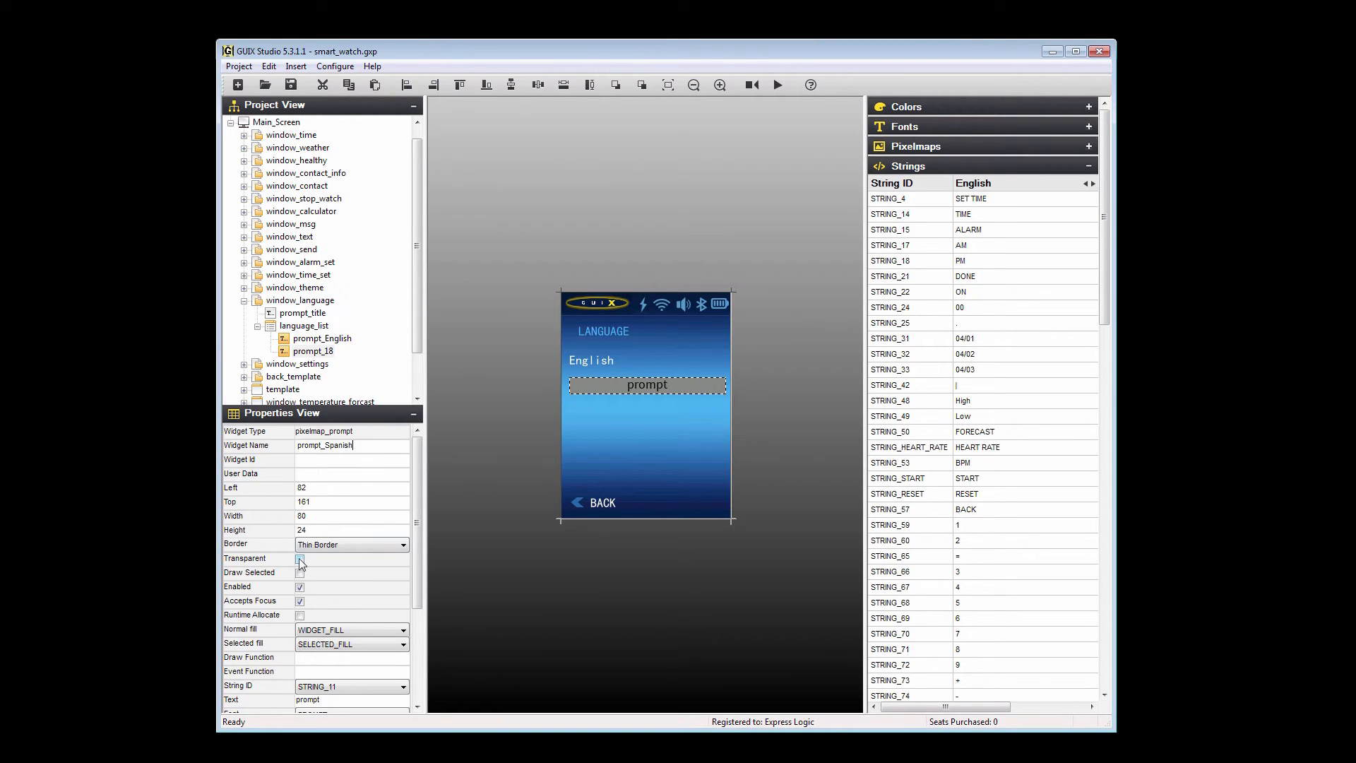
left_click(299, 558)
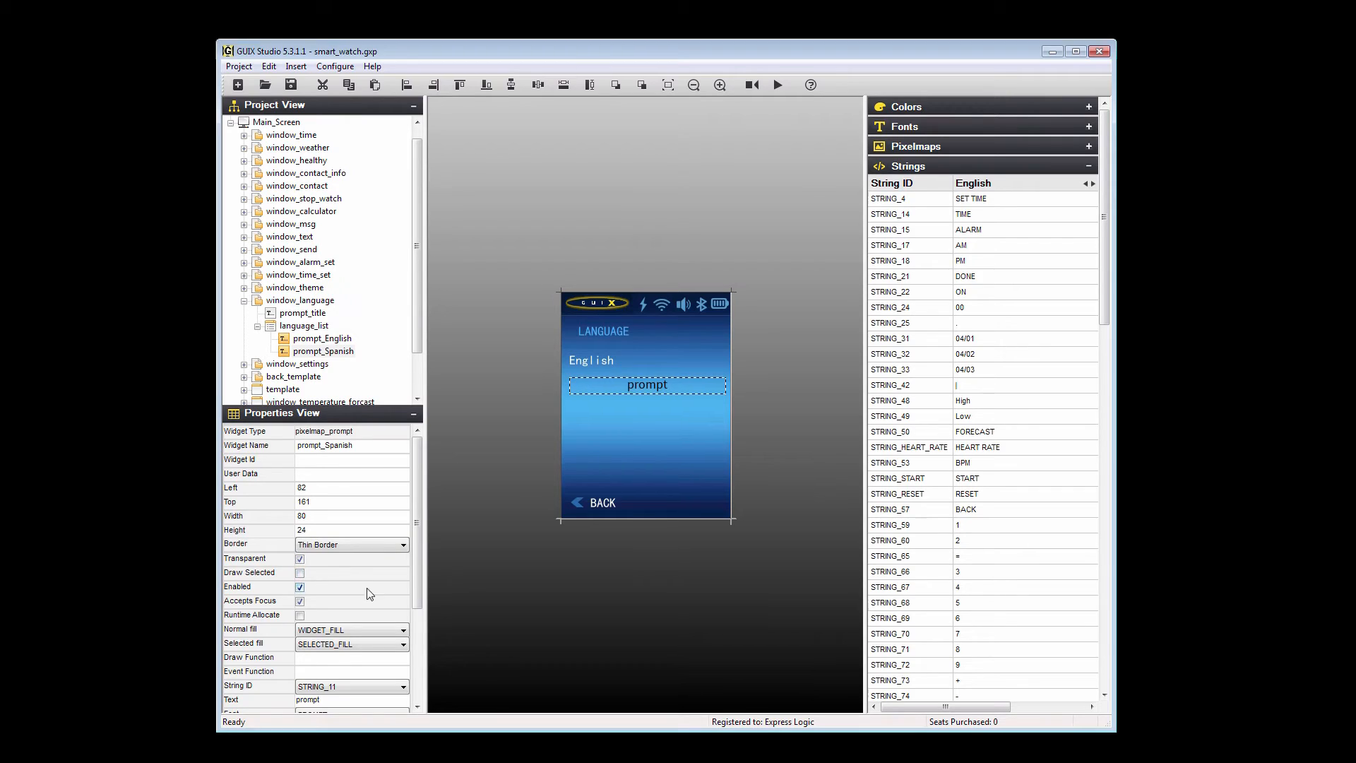
left_click(401, 686)
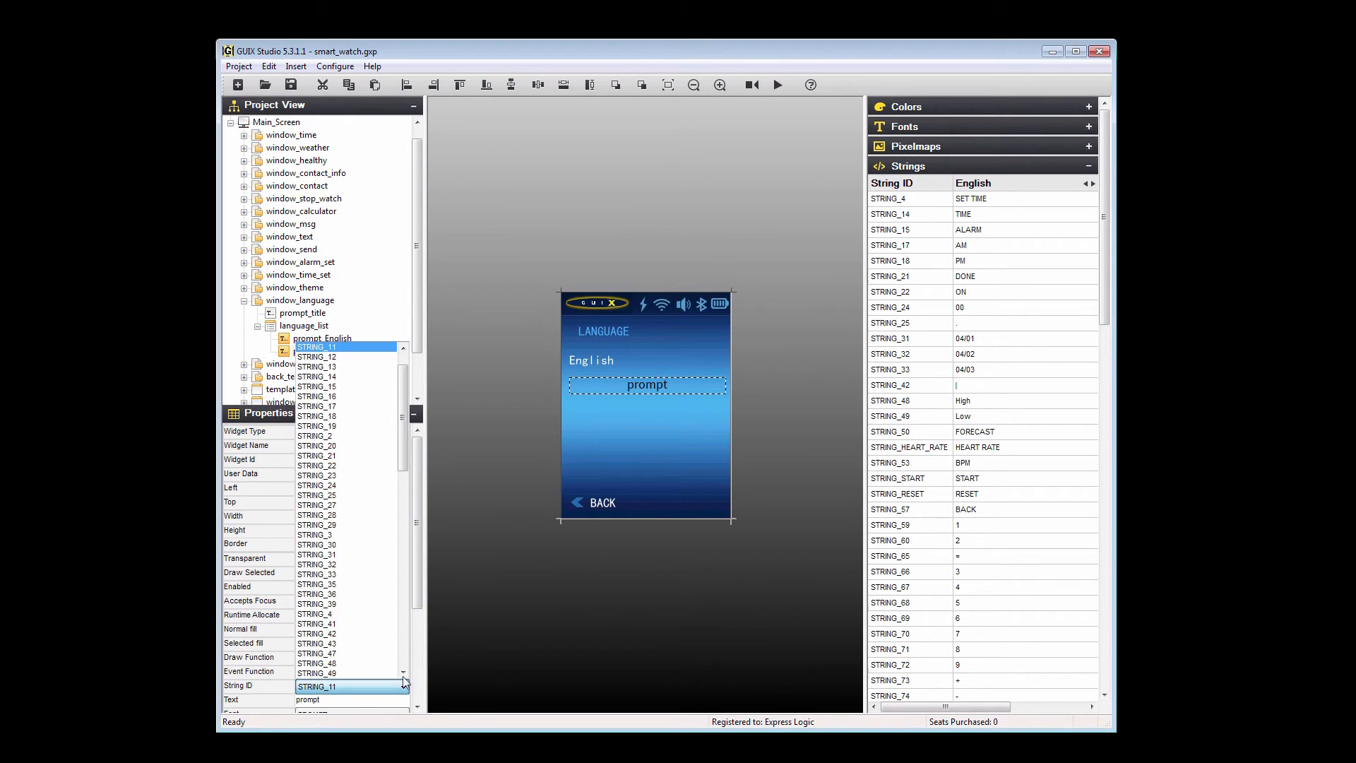
scroll("down", 3)
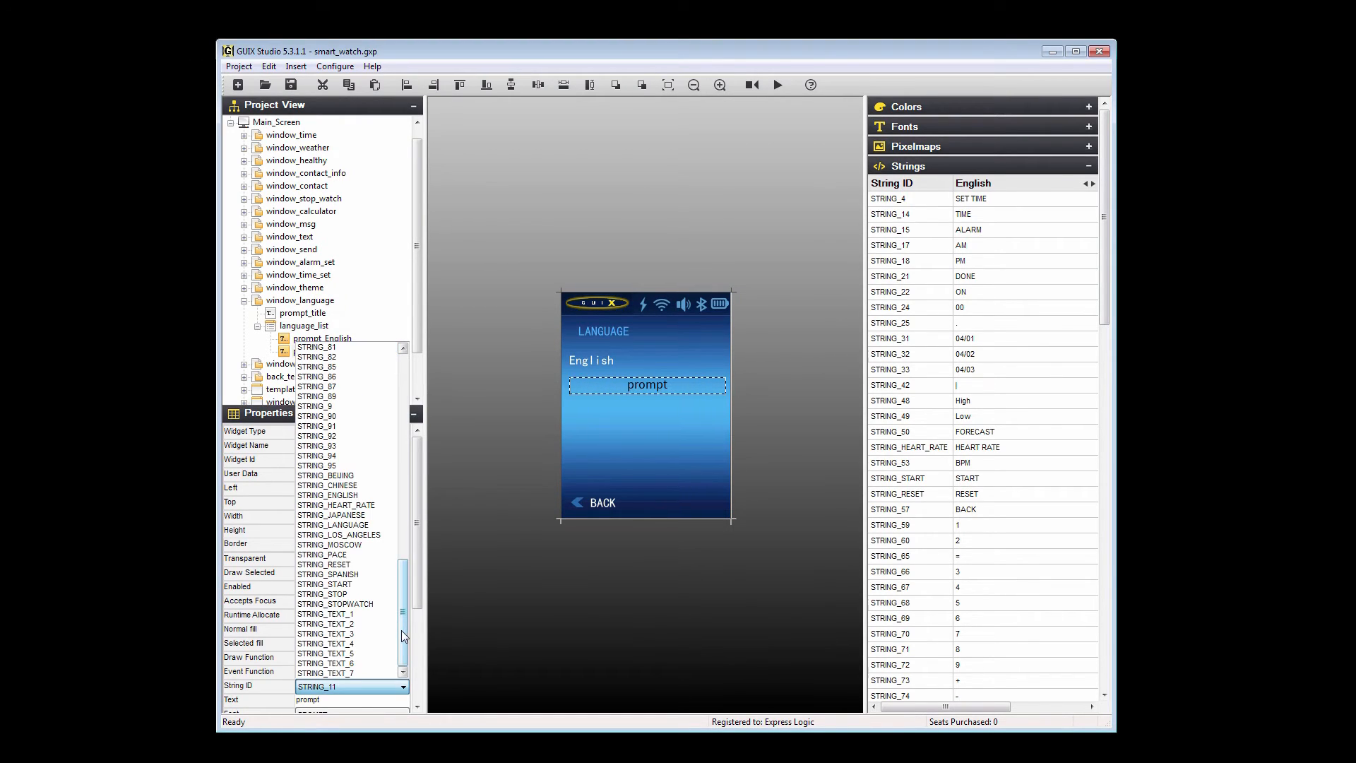
left_click(326, 573)
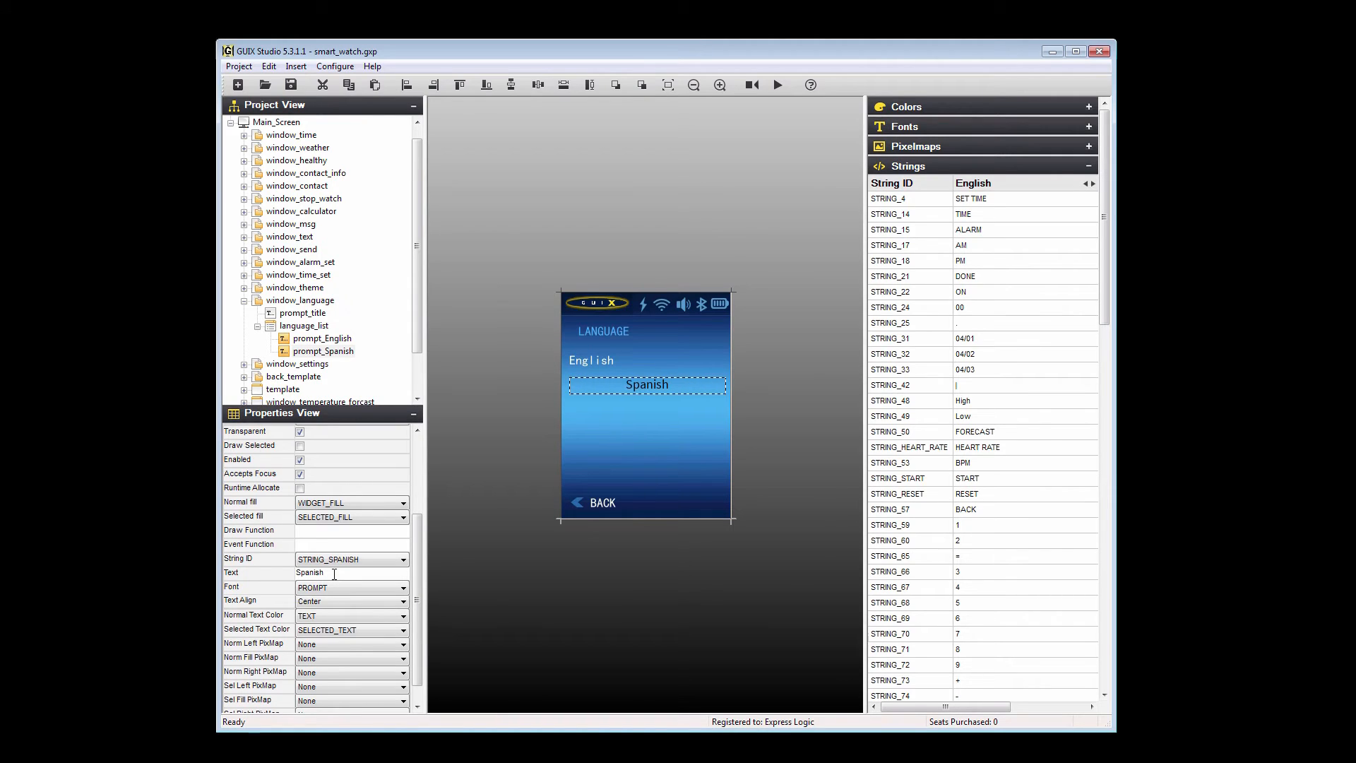
Give prompt_Spanish the SMALL font, left text alignment and WHITE normal text colour.
left_click(401, 588)
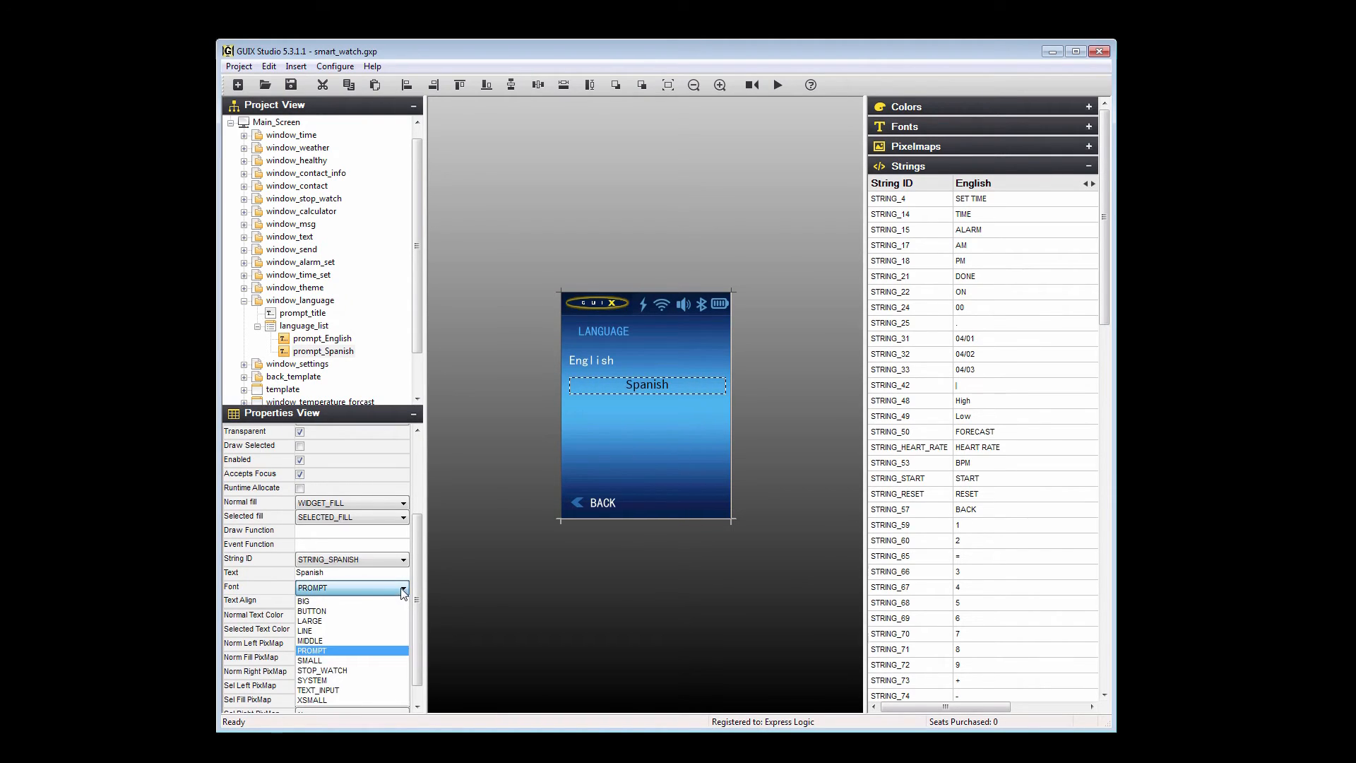
left_click(309, 660)
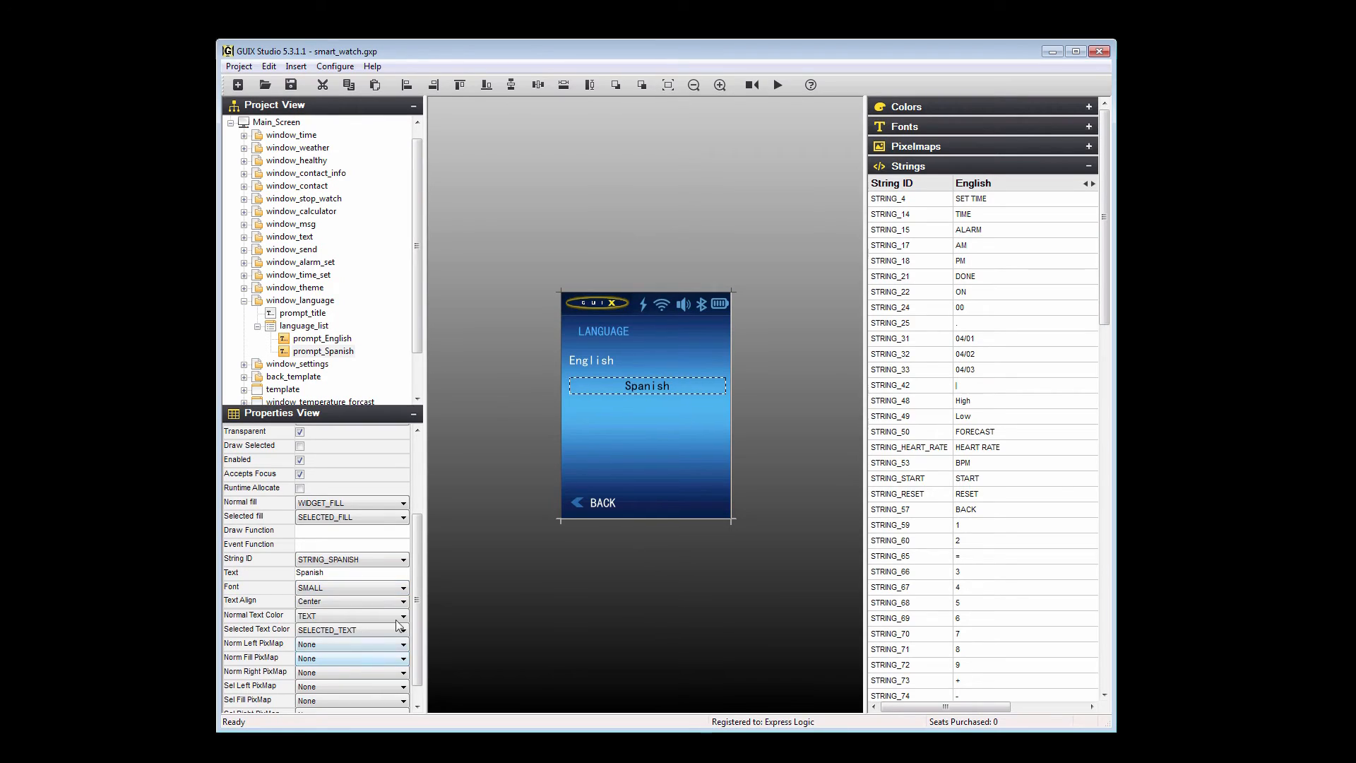
left_click(350, 601)
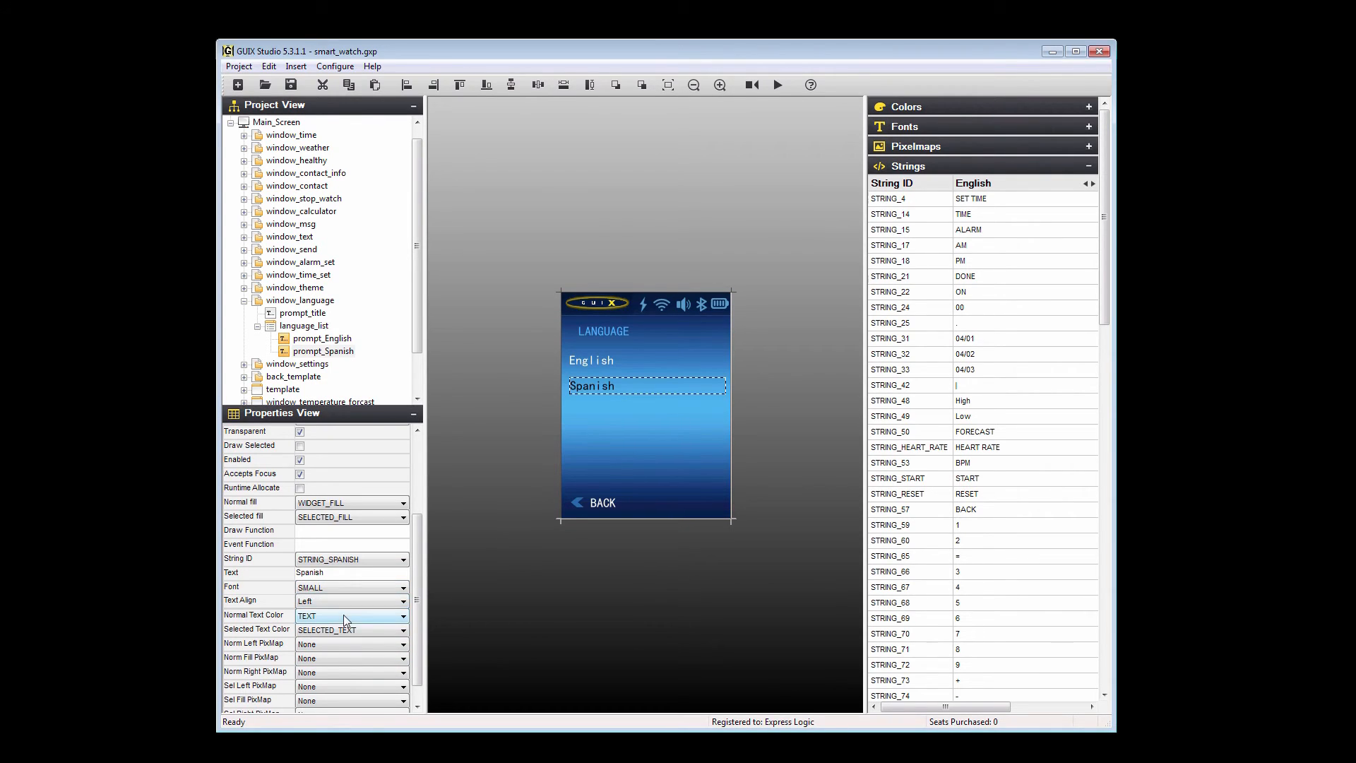
left_click(401, 615)
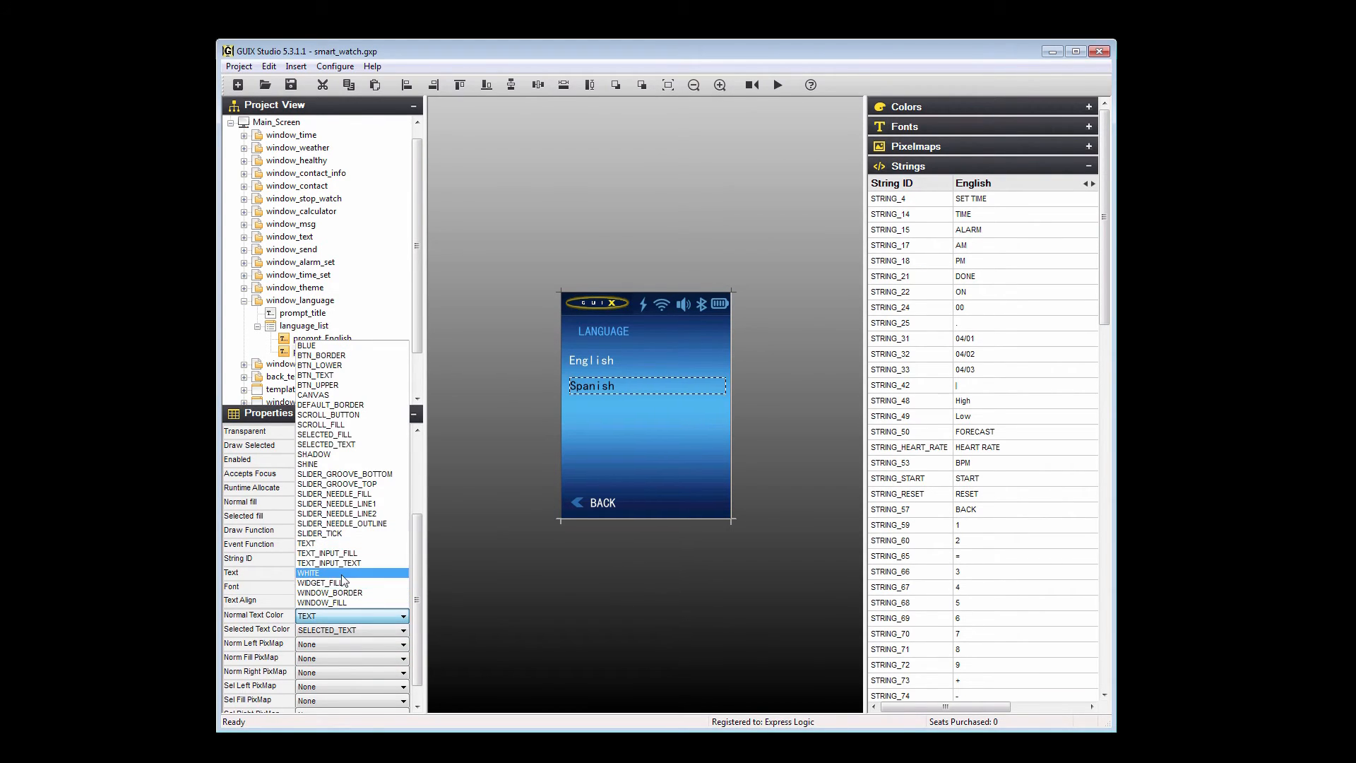
left_click(320, 599)
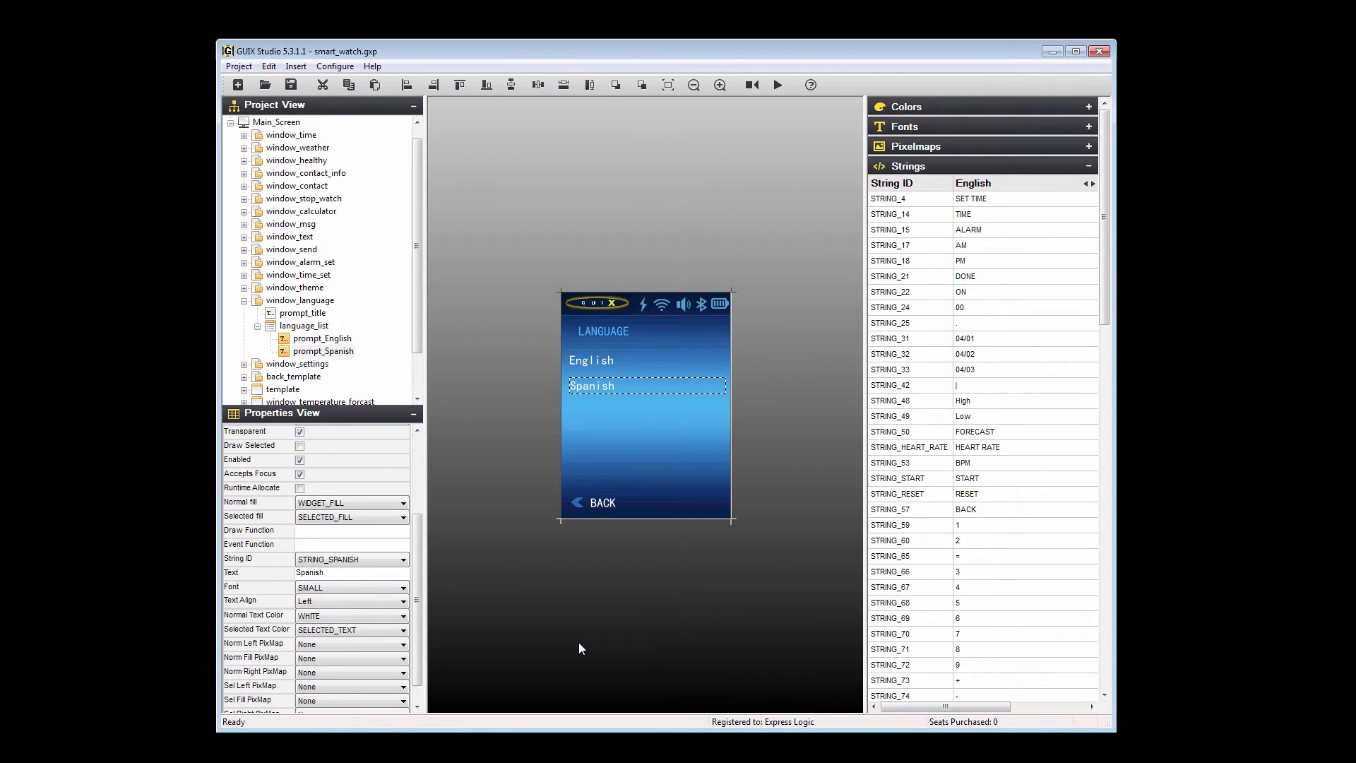
mouse_move(504, 469)
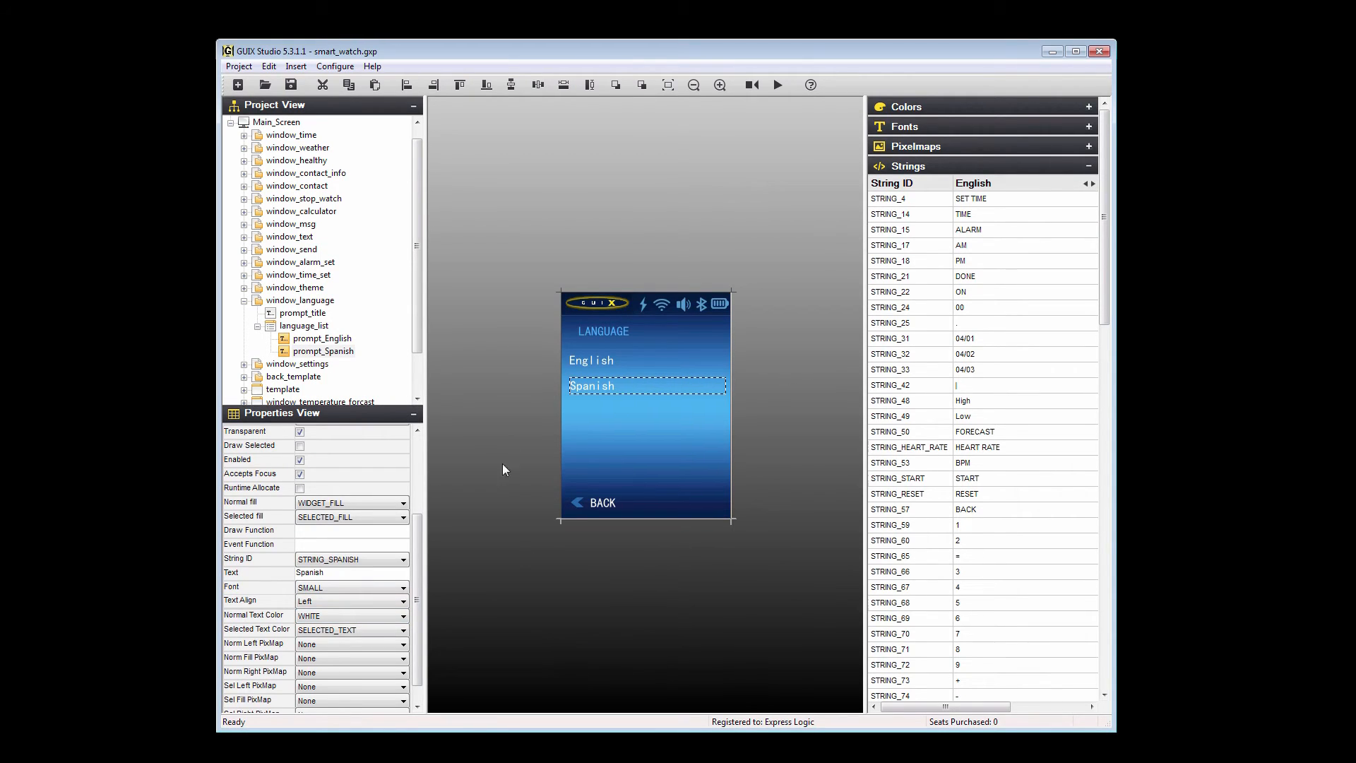
Generate all output files from the Project menu and dismiss the completion notice.
left_click(237, 67)
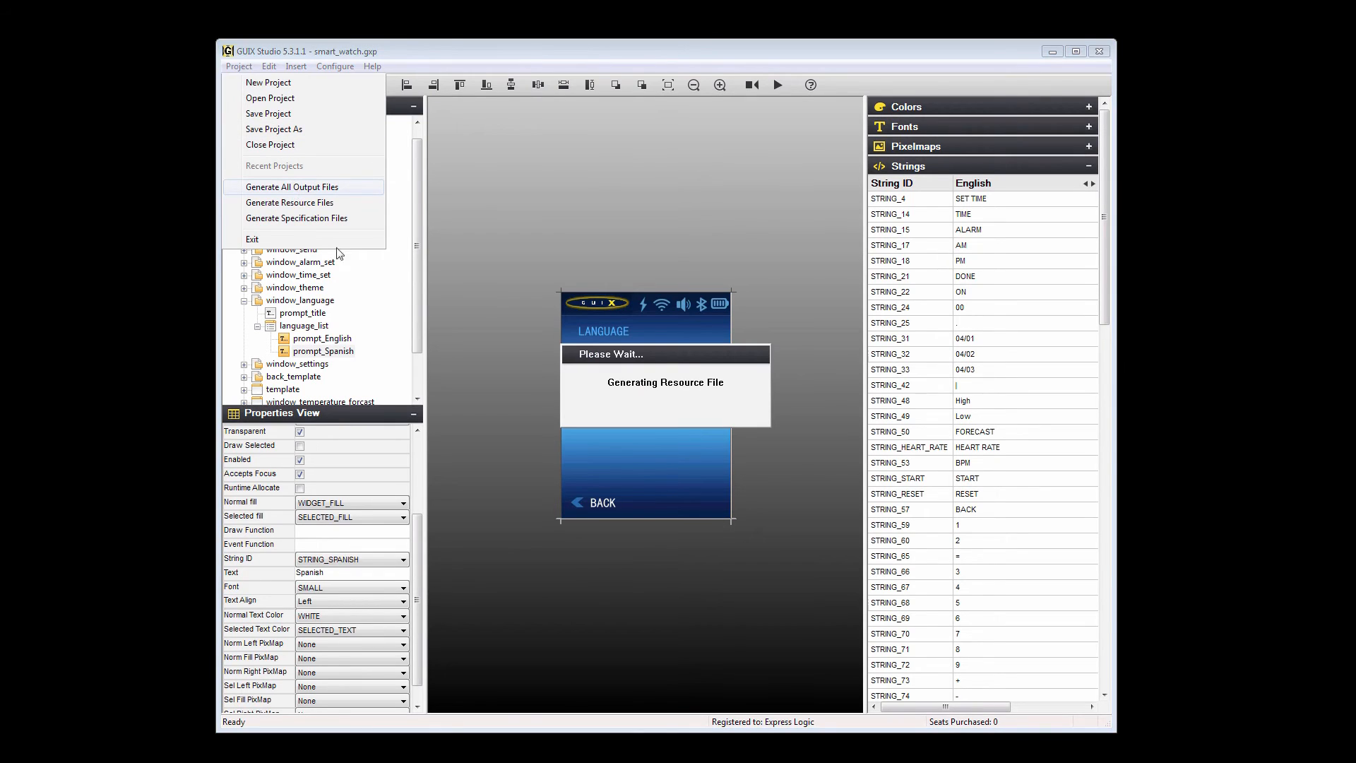
left_click(291, 187)
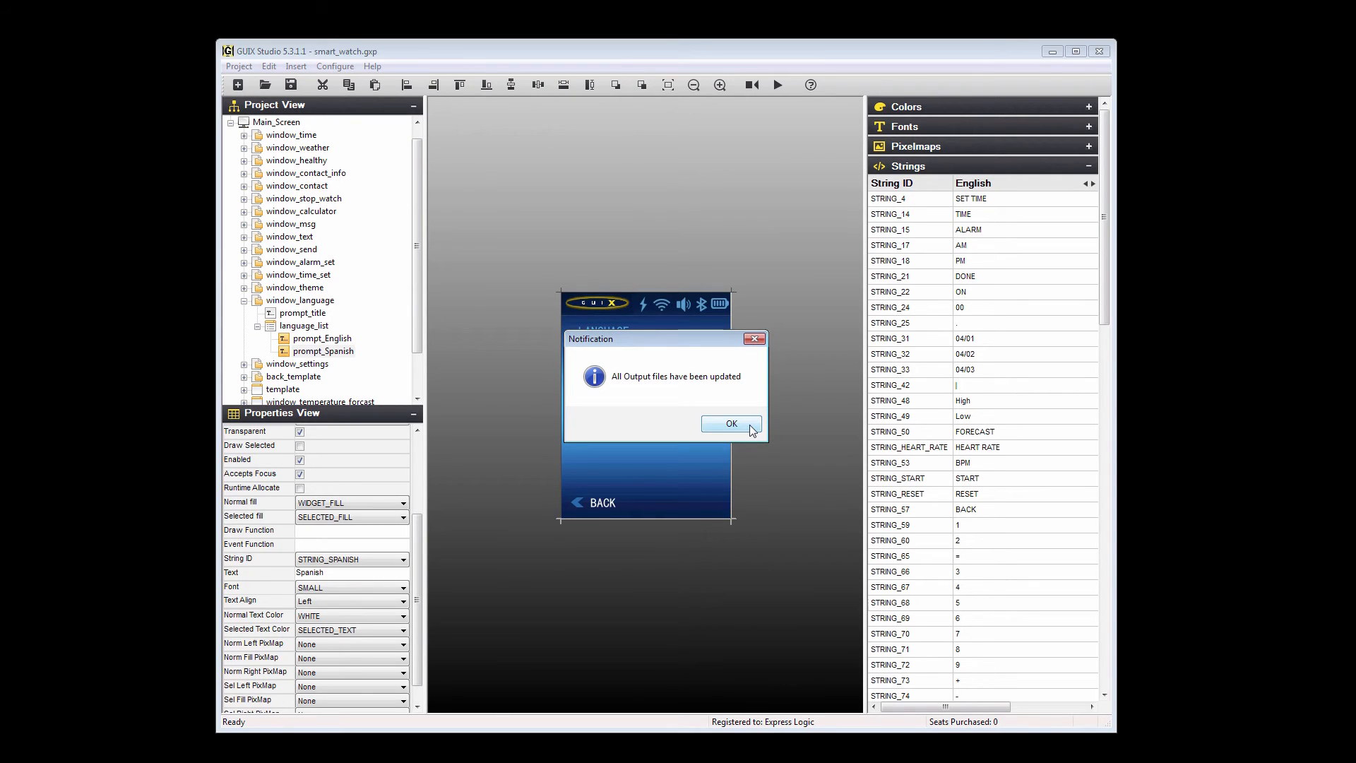
left_click(730, 422)
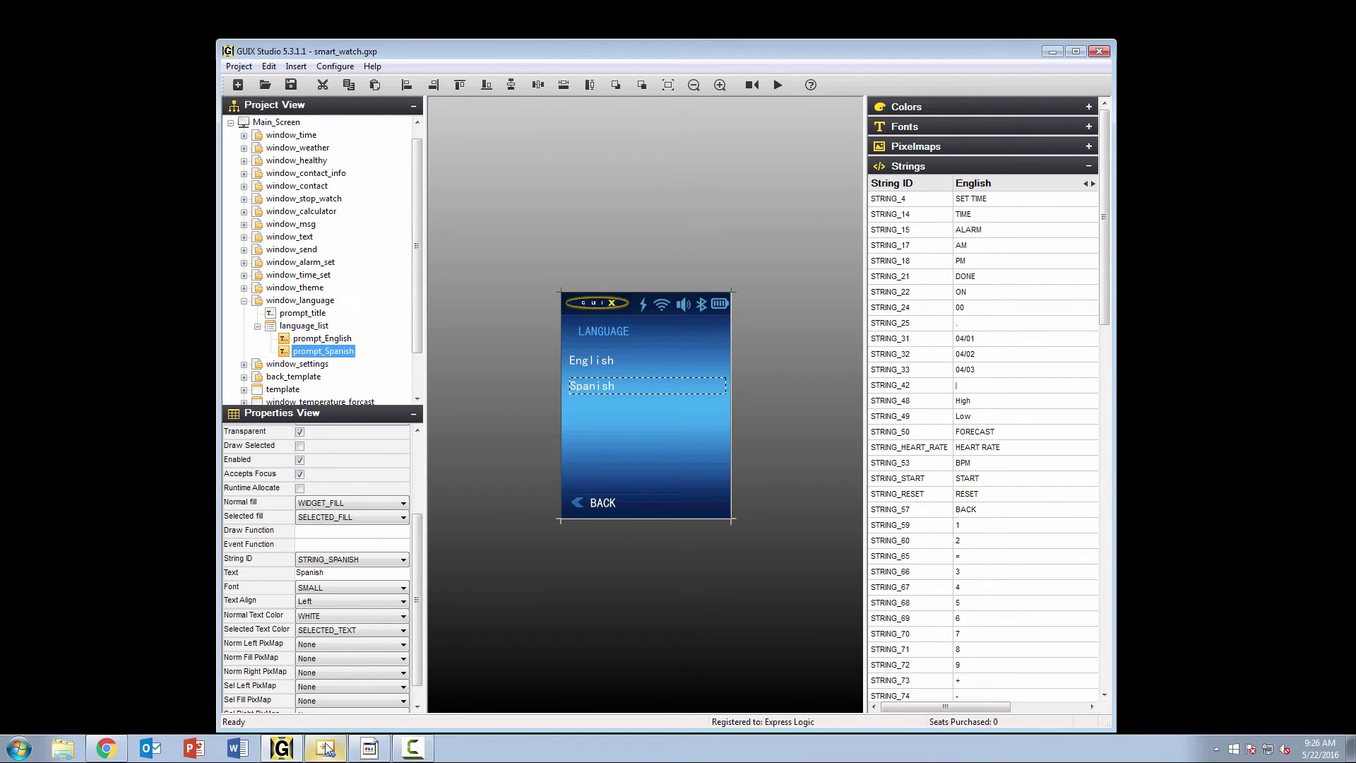
Bring the Visual C++ 2010 Express window with the smart_watch solution forward.
left_click(325, 746)
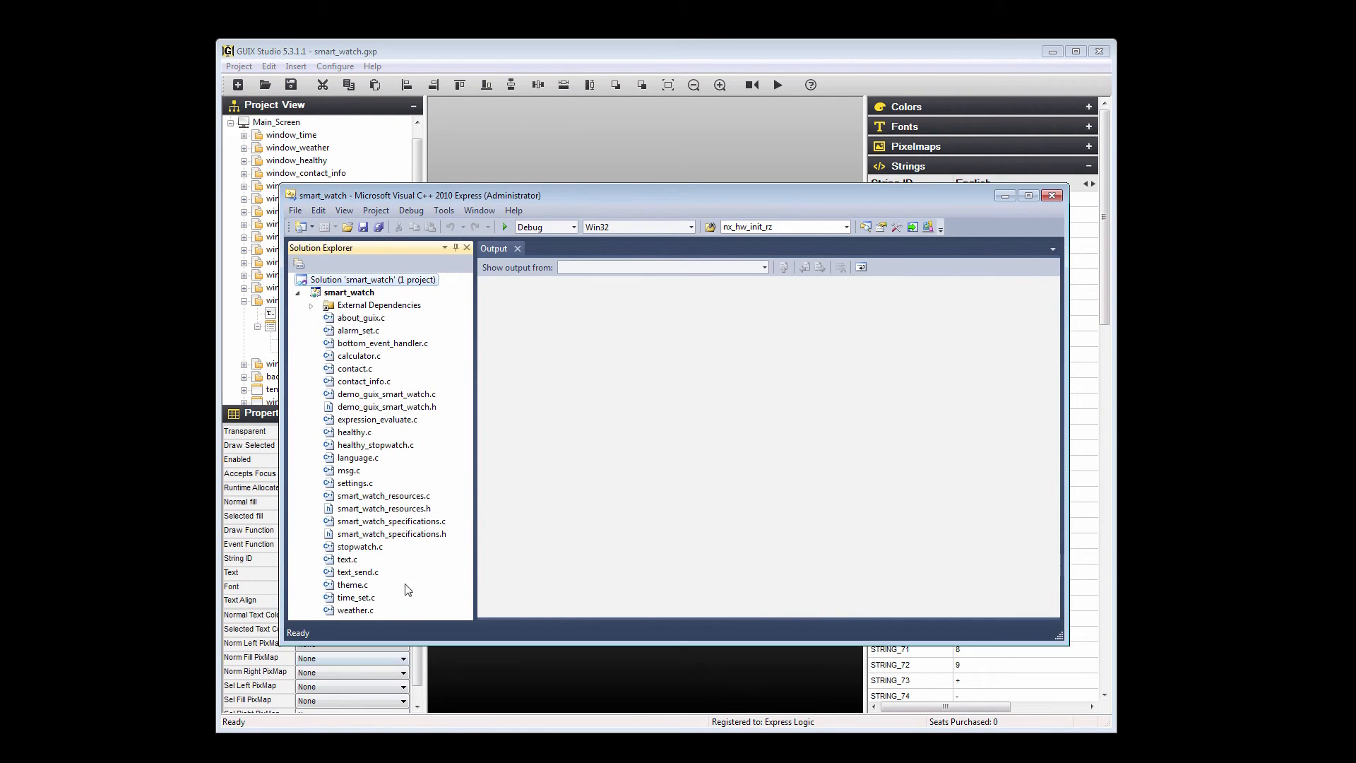
mouse_move(496, 357)
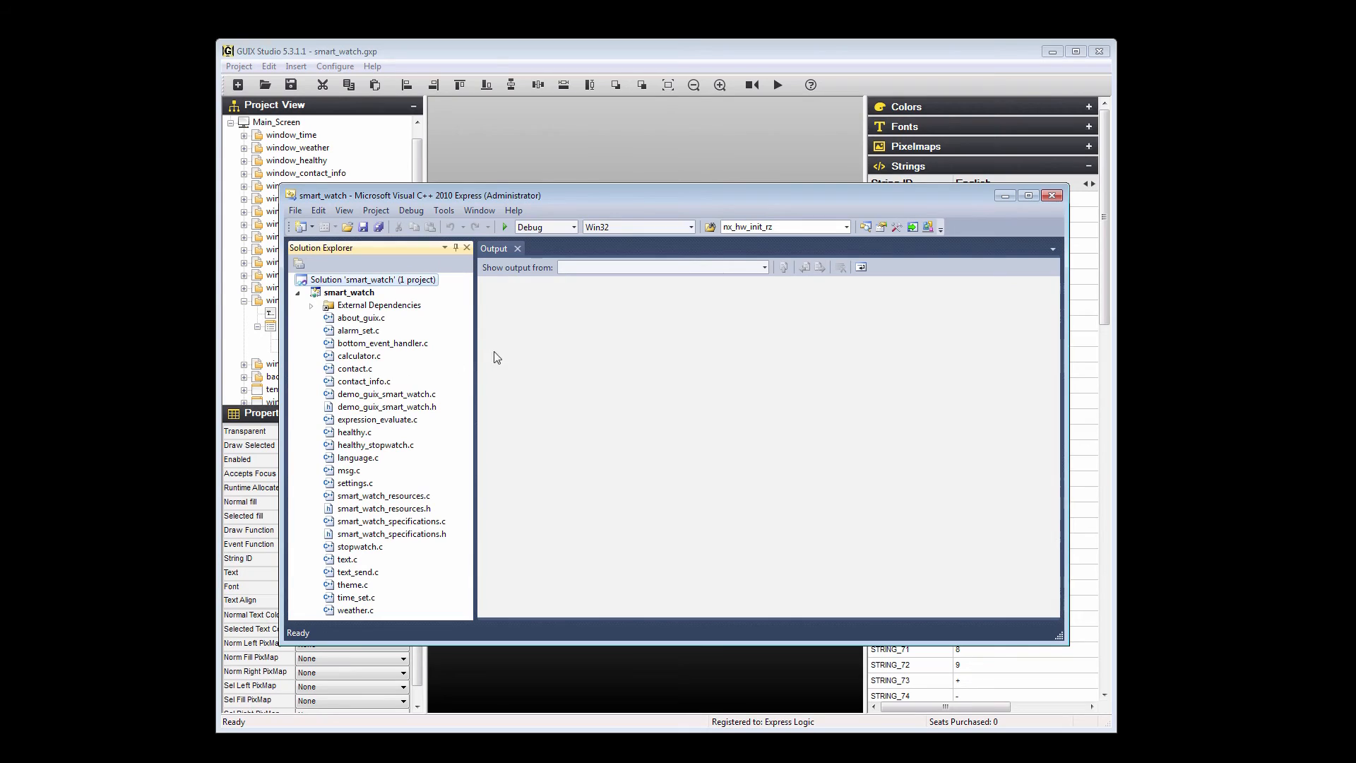
mouse_move(541, 350)
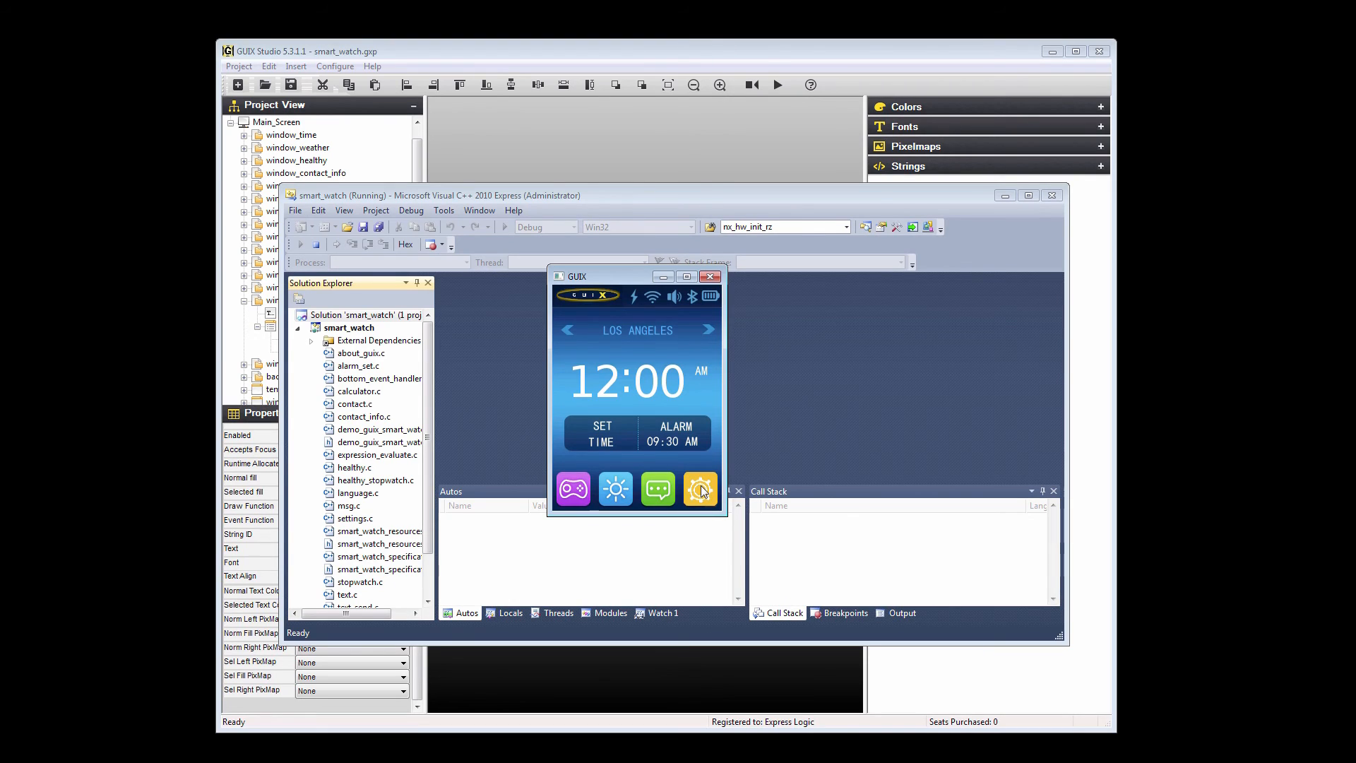
In the running watch demo, switch the language to Spanish so the home screen reads 'Ajustes tiempo' and 'alarma'.
left_click(700, 488)
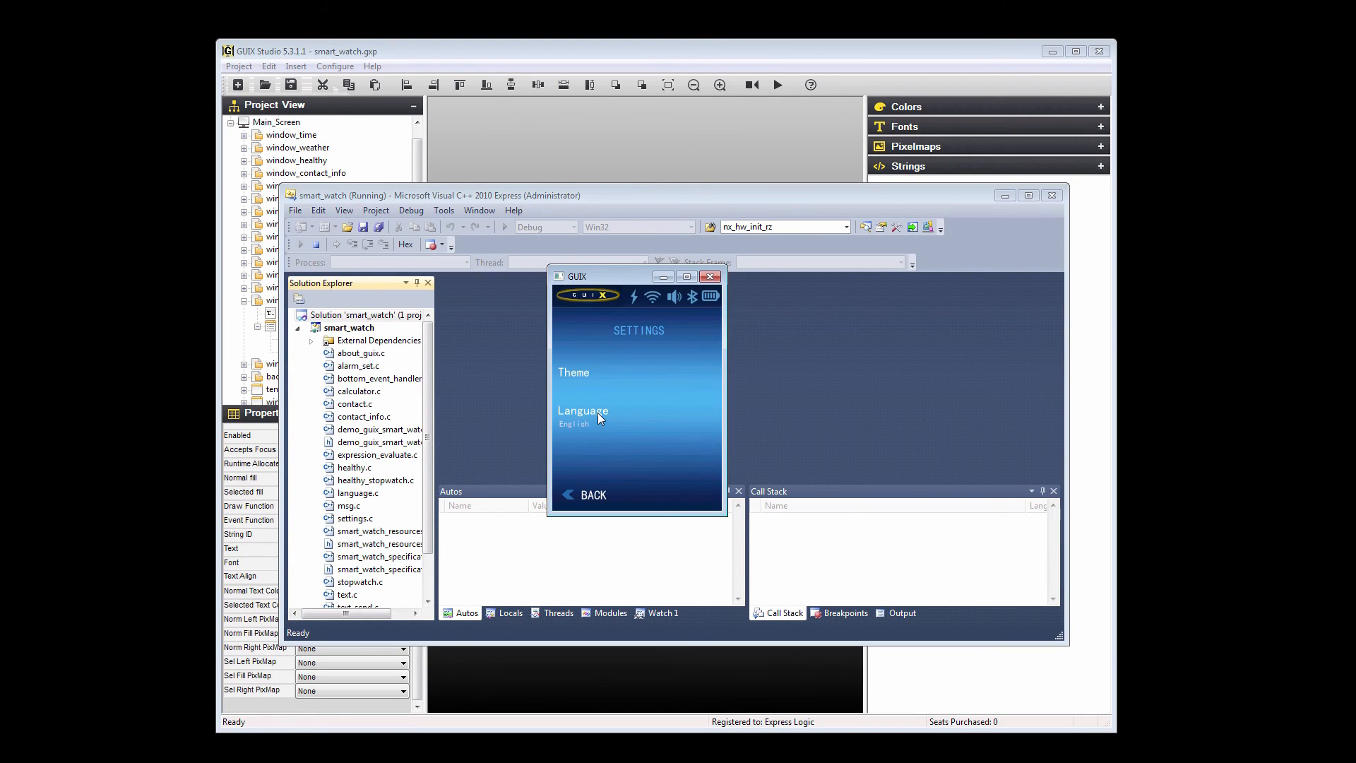
left_click(583, 415)
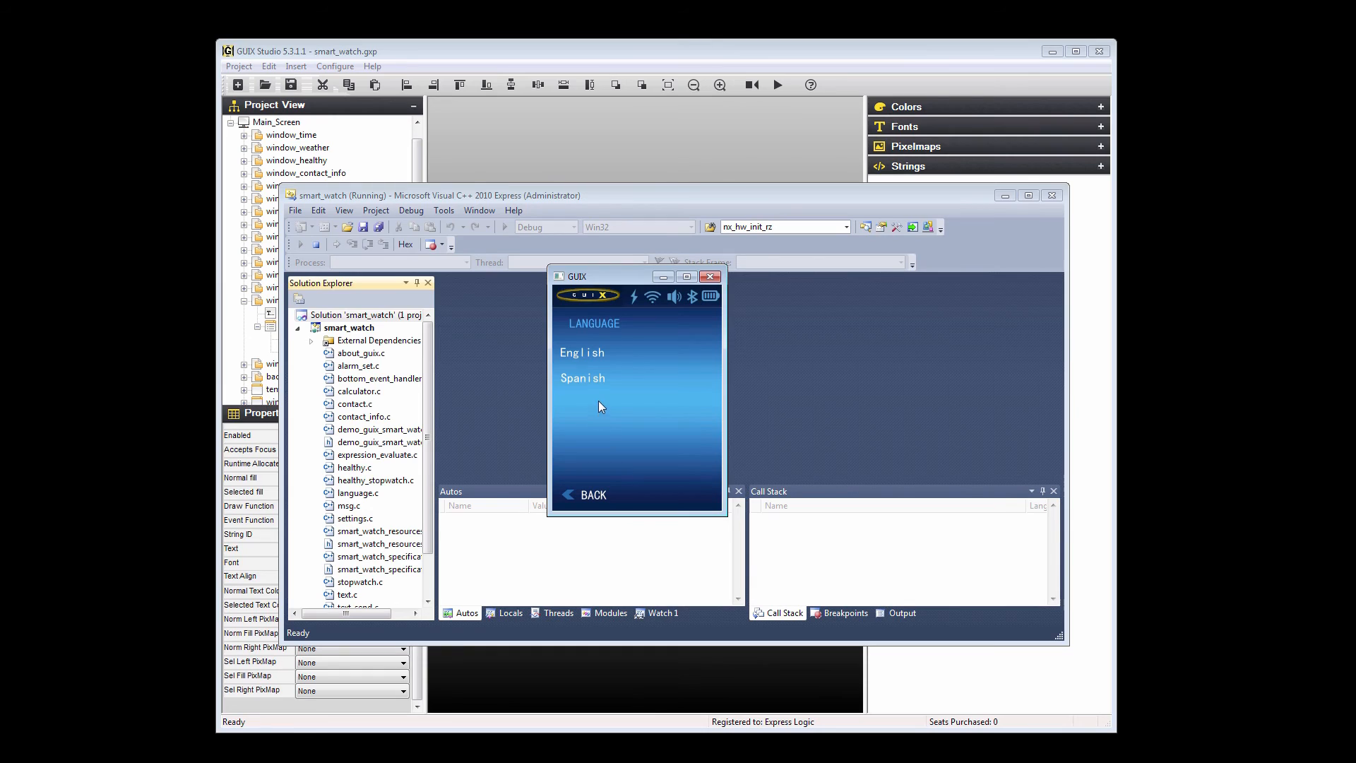
mouse_move(595, 383)
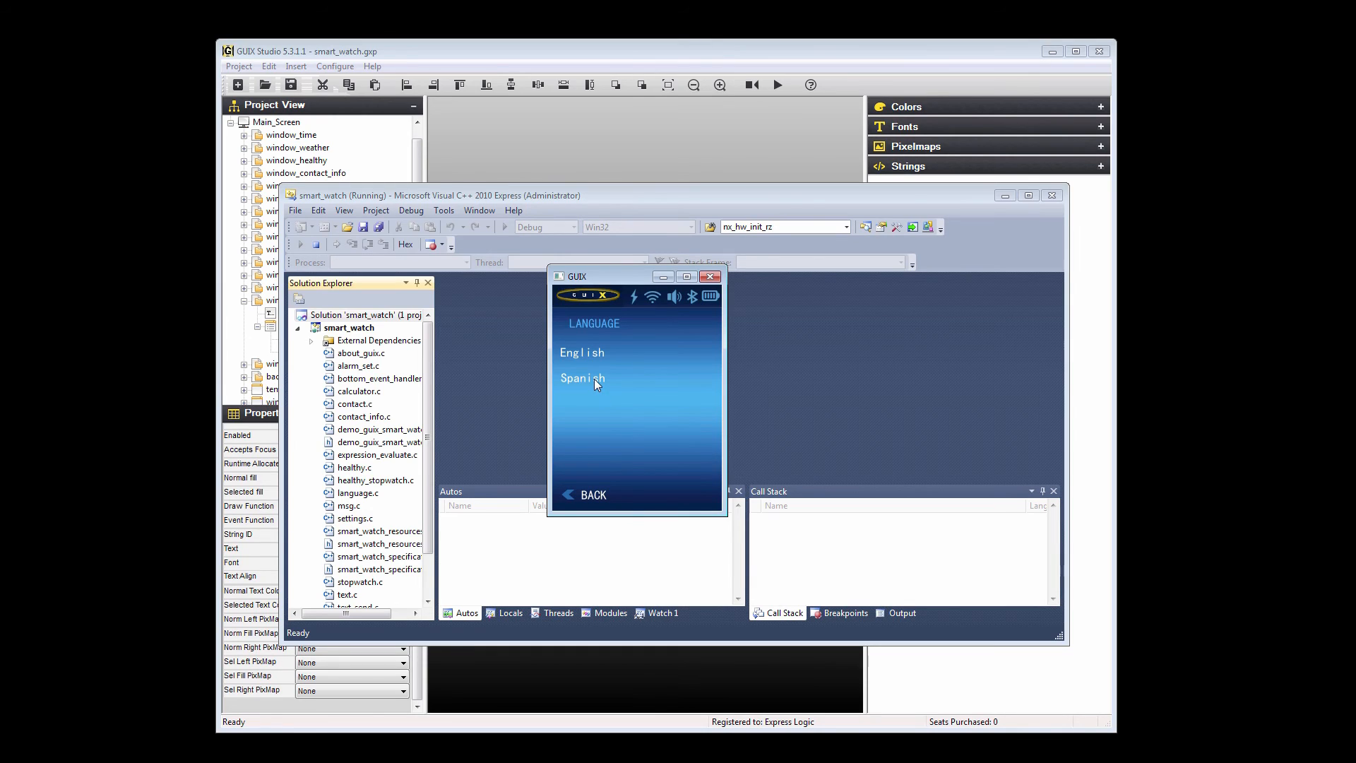
left_click(581, 379)
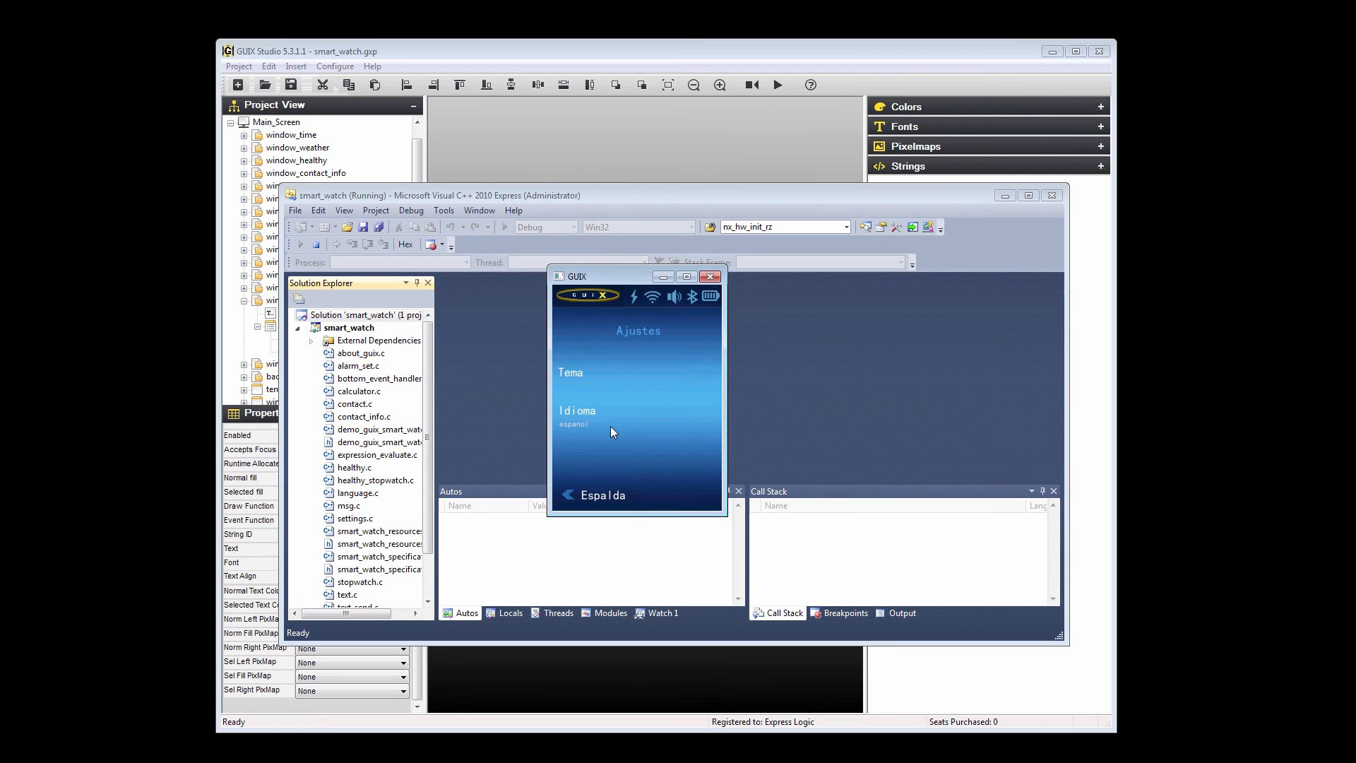
left_click(596, 495)
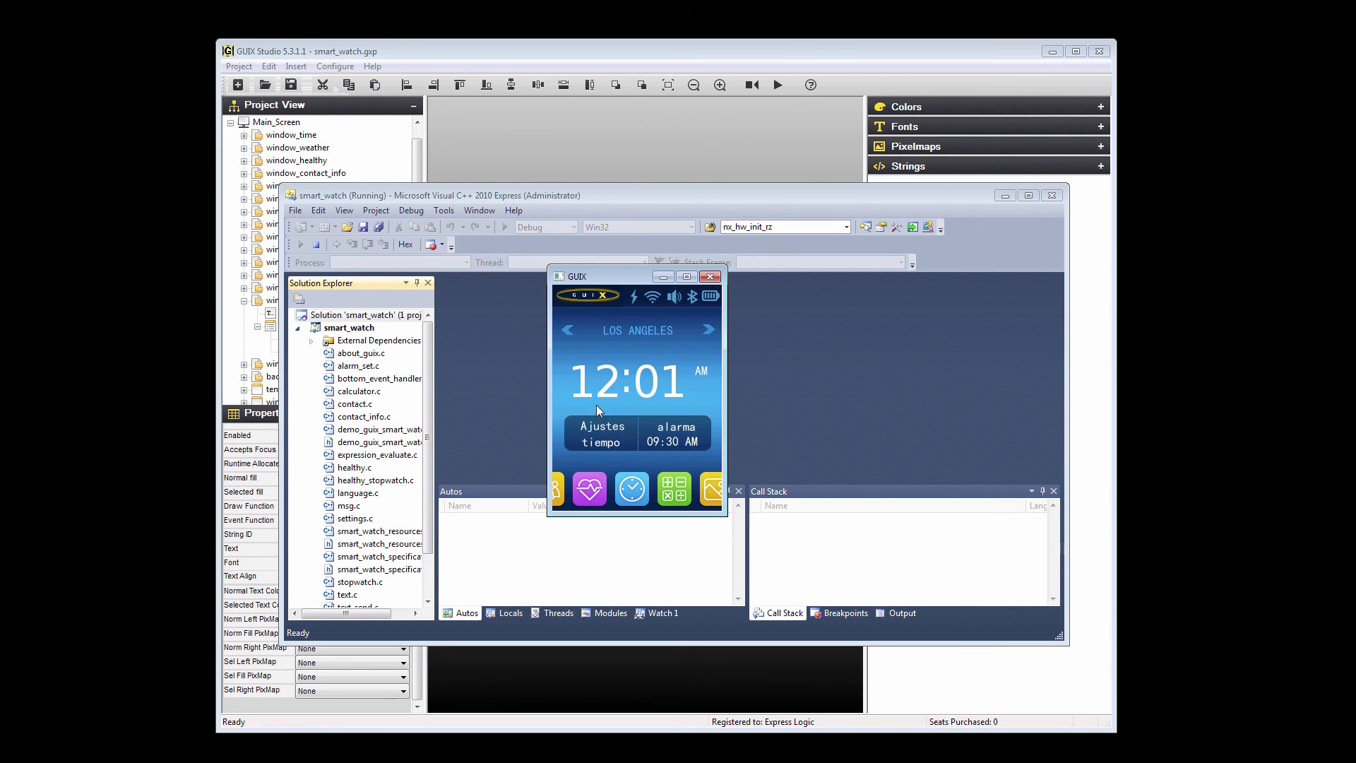
mouse_move(723, 520)
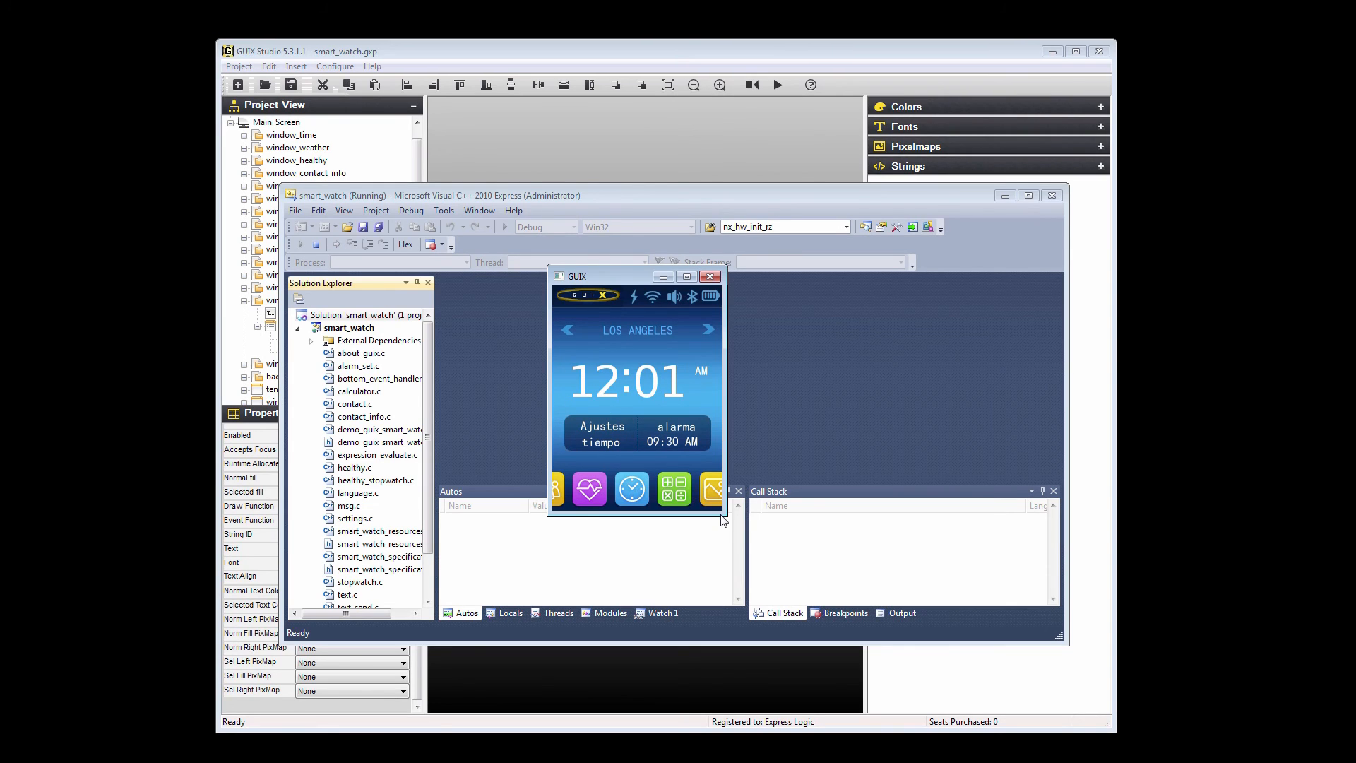